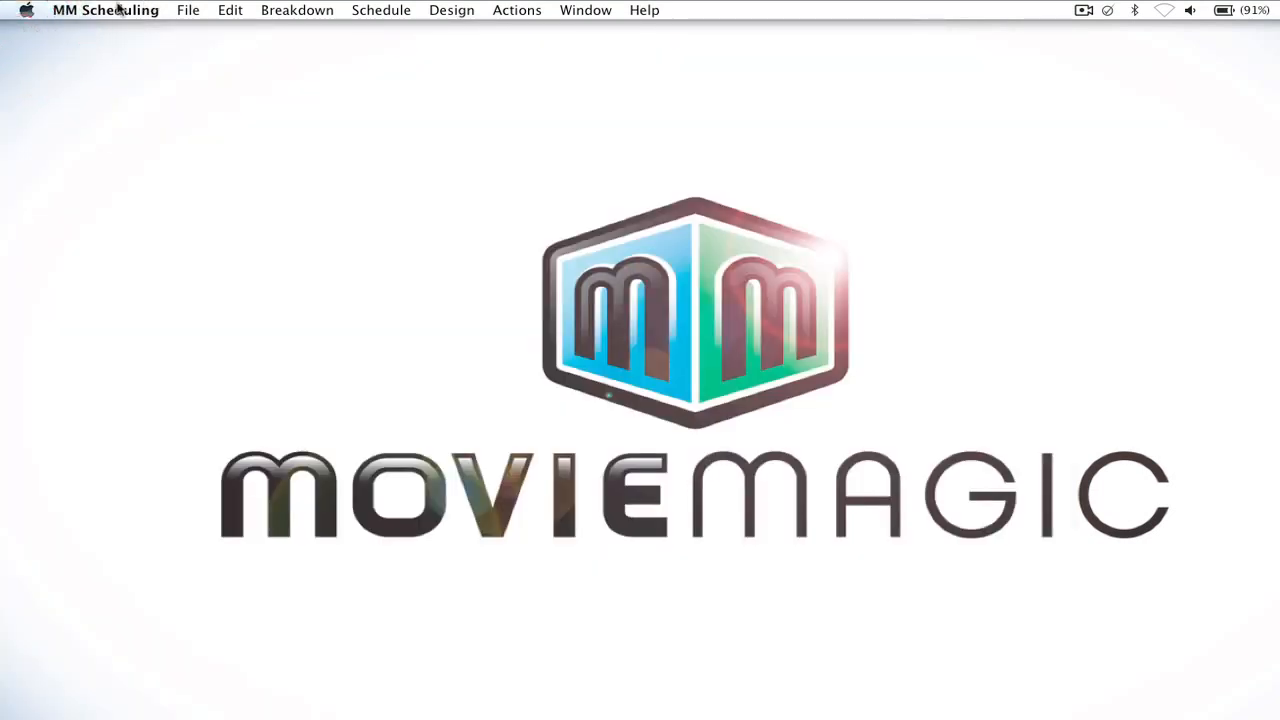
mouse_move(160, 20)
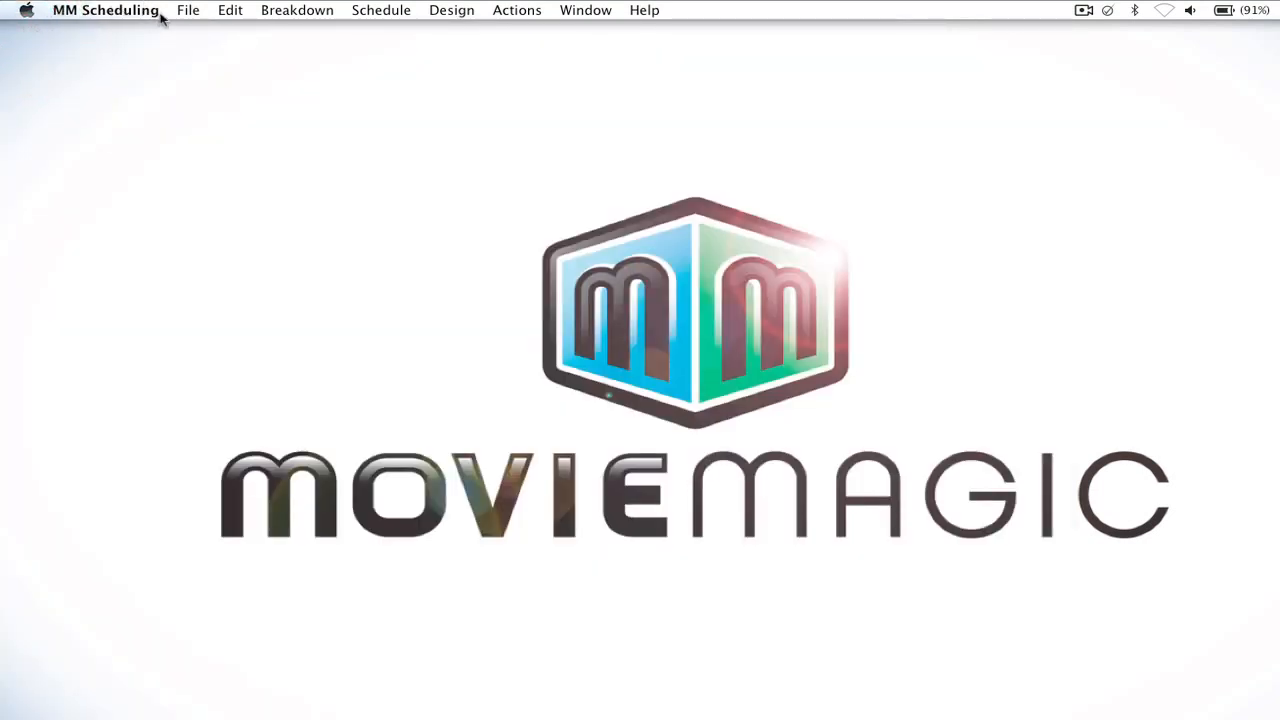
Show the About window reporting version 05.01.339, build 339 and its build date.
left_click(105, 10)
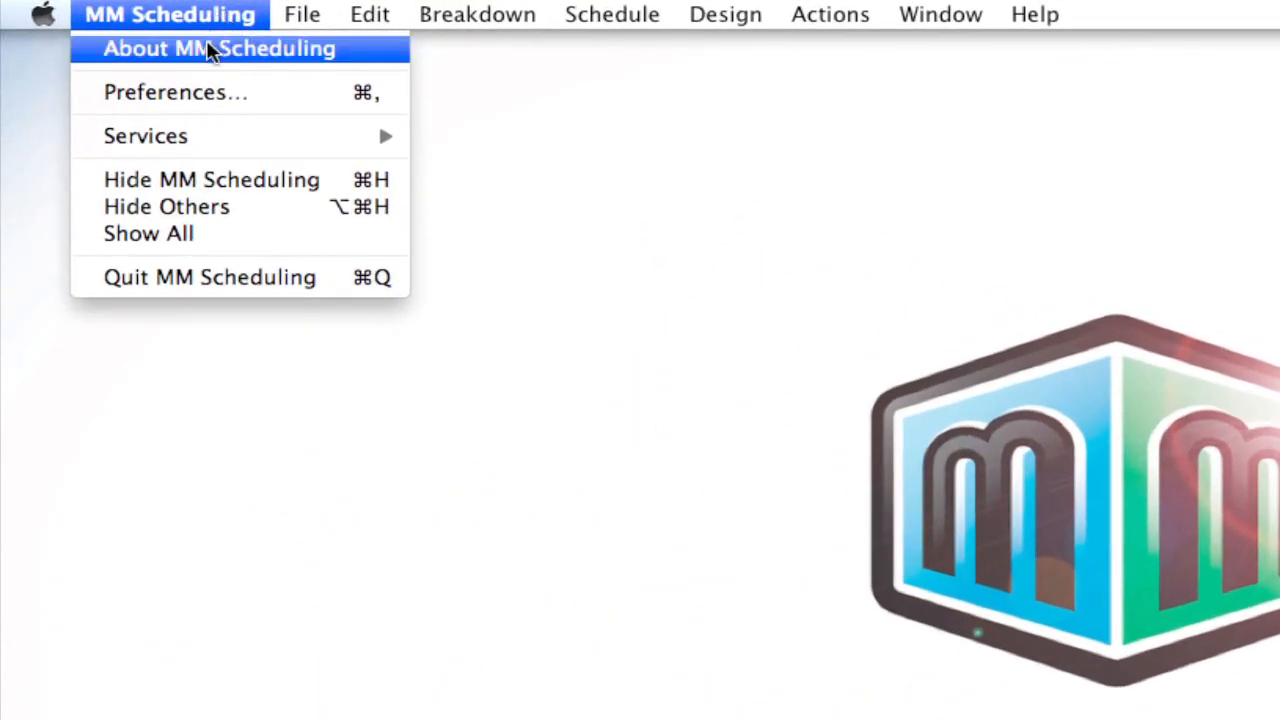
left_click(218, 48)
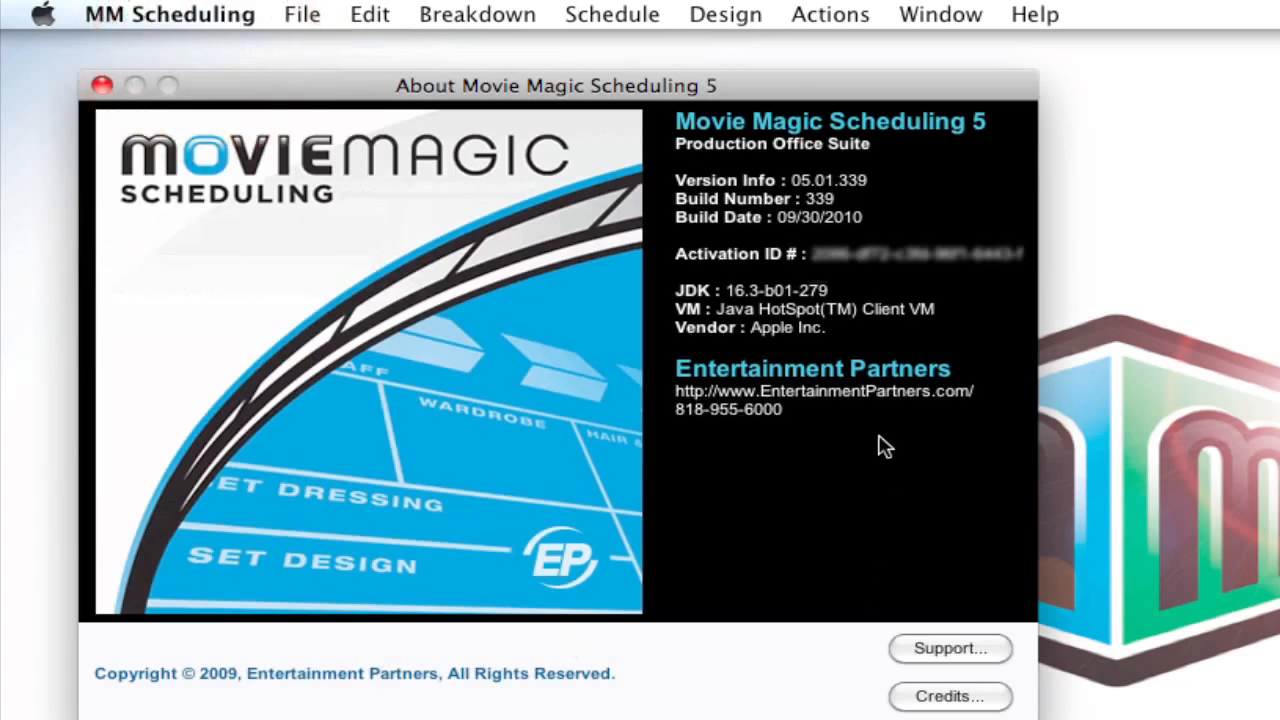
mouse_move(947, 287)
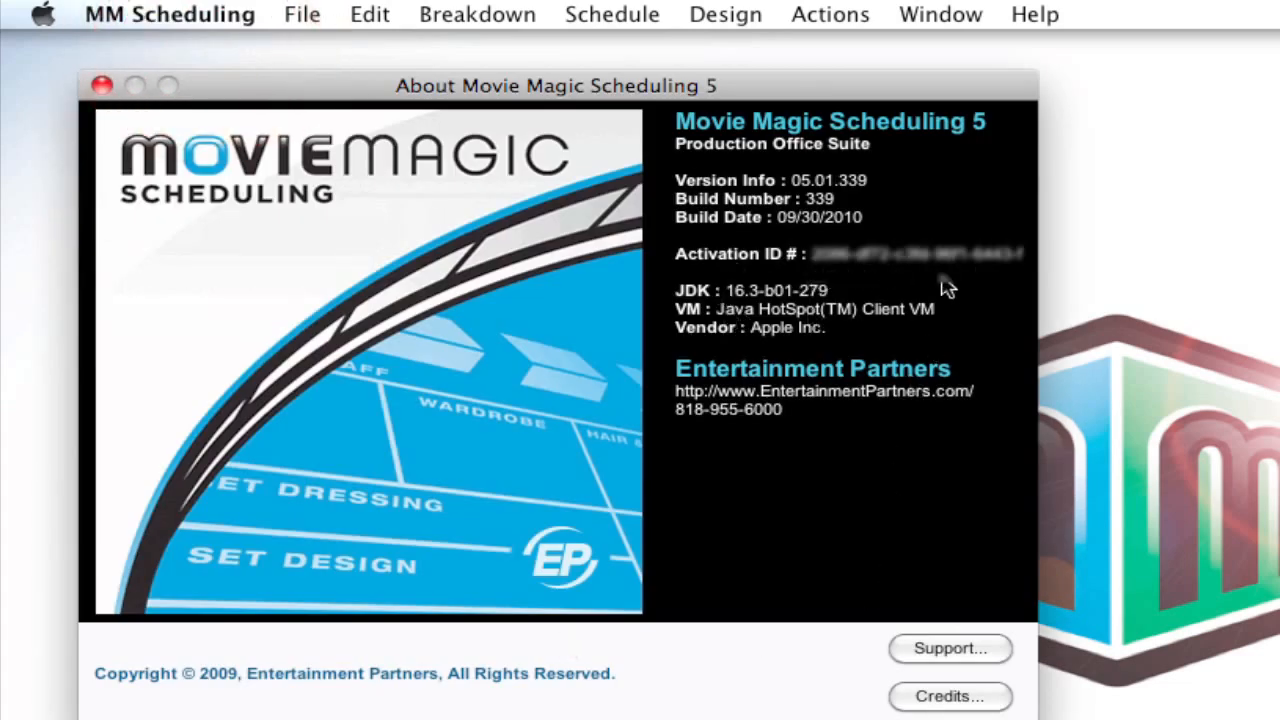
mouse_move(897, 271)
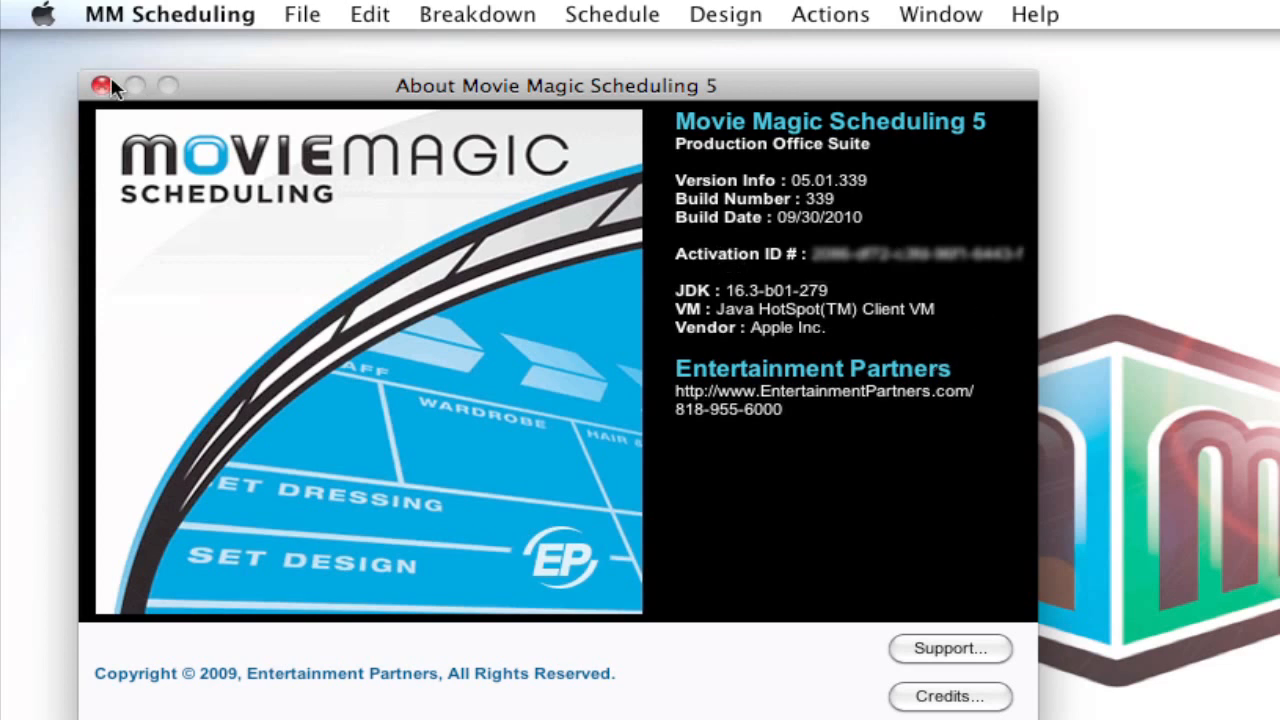
Close the About window before reviewing the permanent v5.1 license with one activation left.
left_click(103, 85)
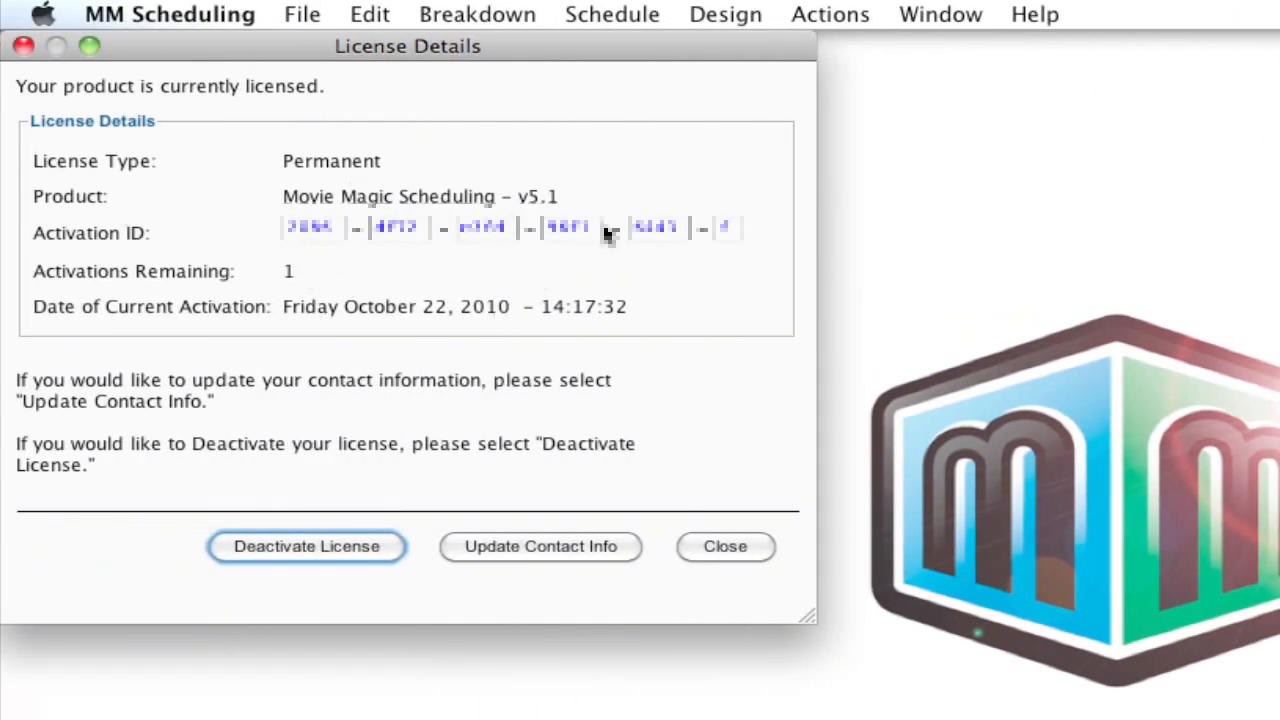
mouse_move(668, 248)
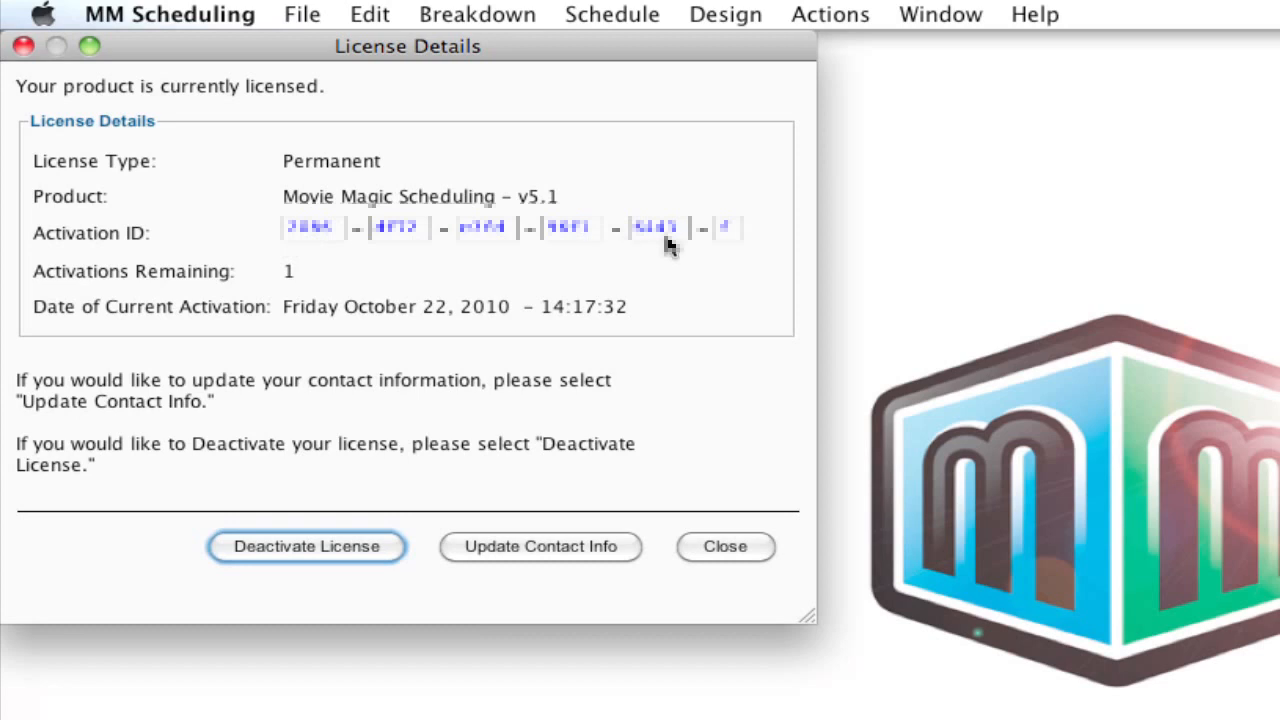
mouse_move(525, 546)
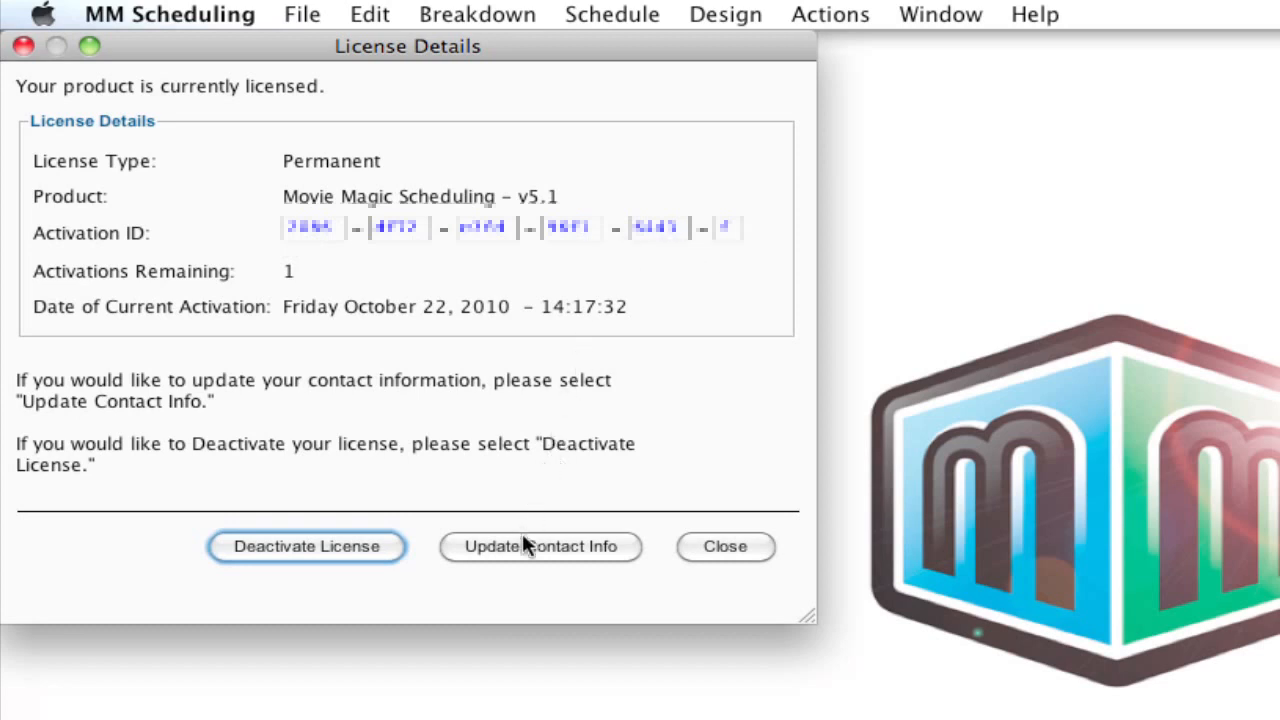
mouse_move(510, 565)
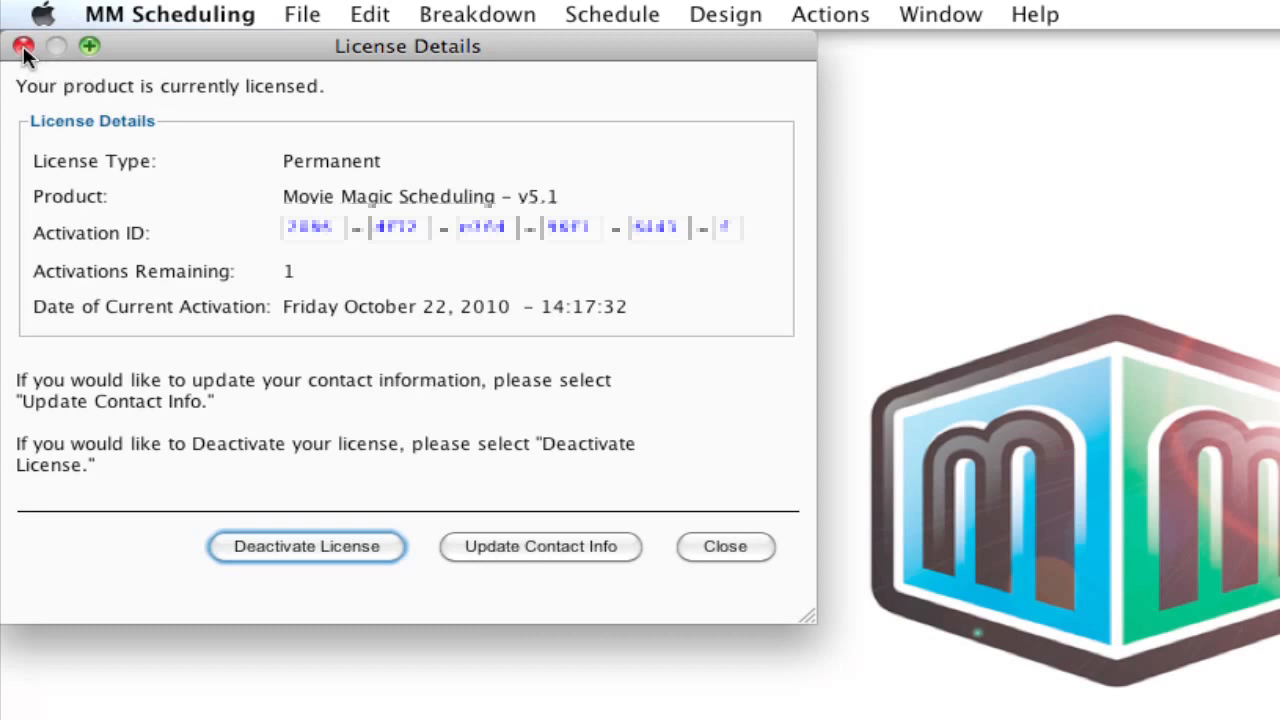
Deactivate the Movie Magic Scheduling license on this Mac via Help > Licensing and confirm.
left_click(24, 46)
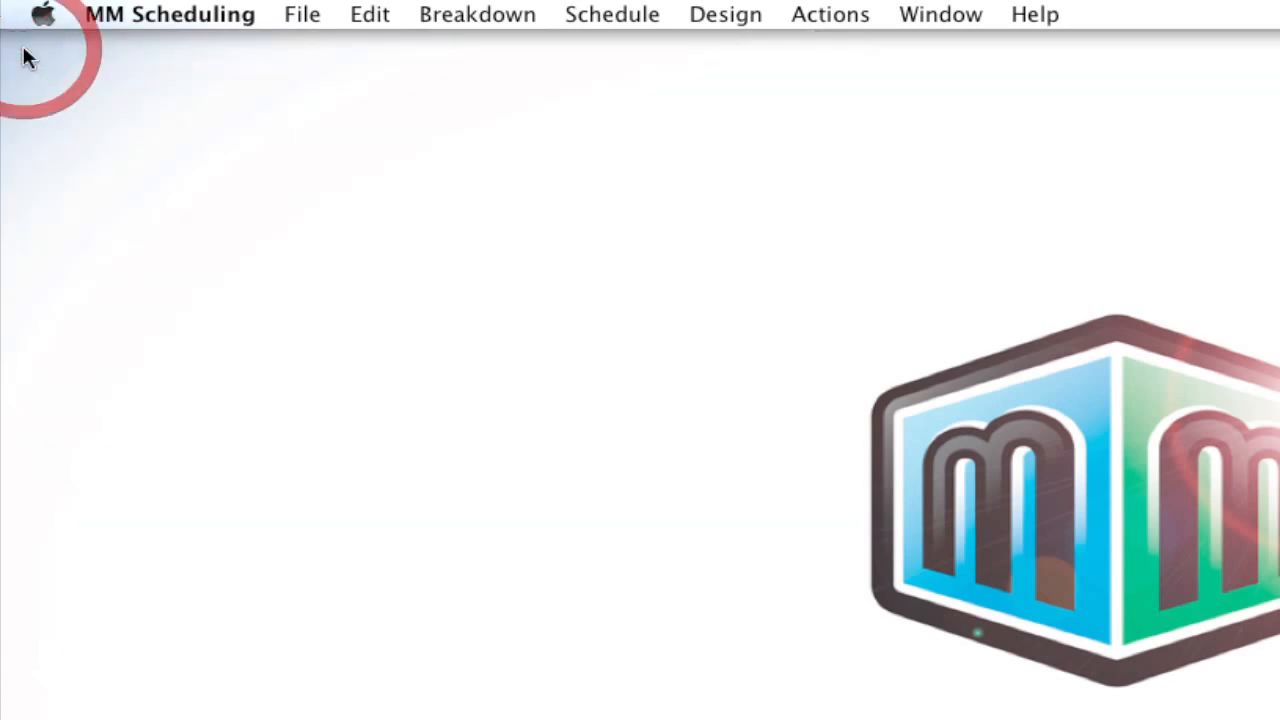
mouse_move(1035, 18)
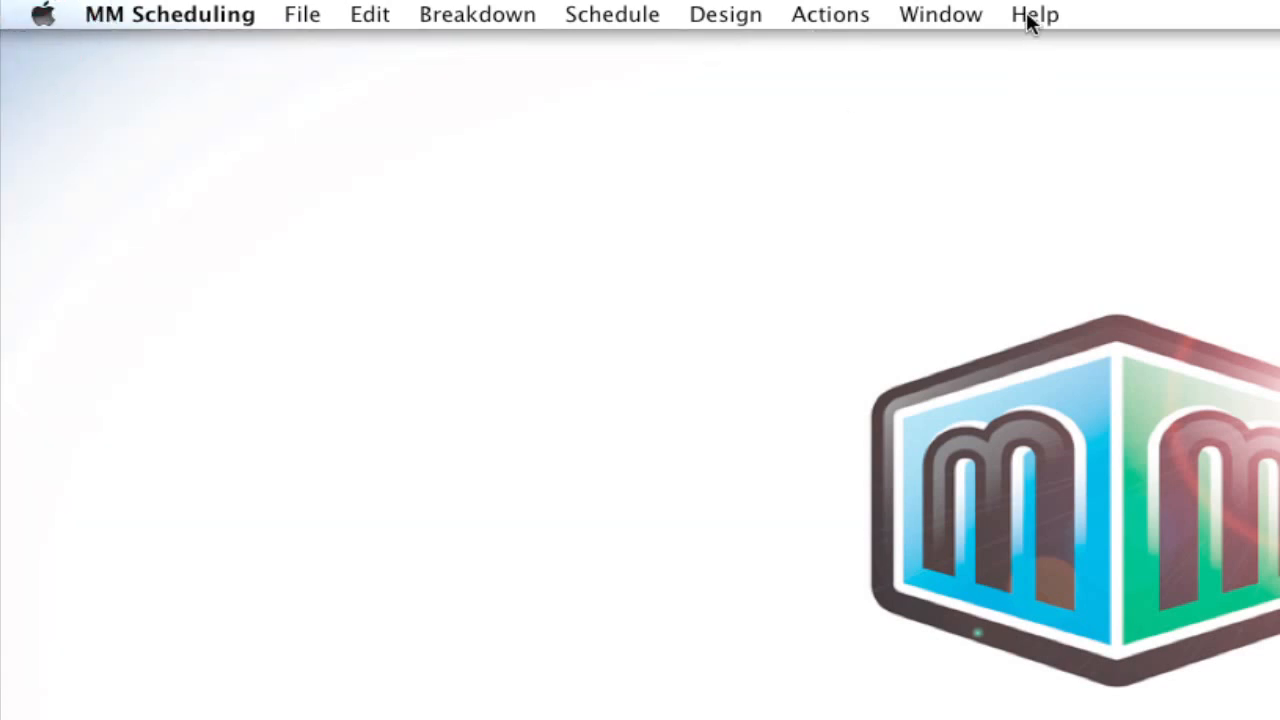
left_click(1034, 14)
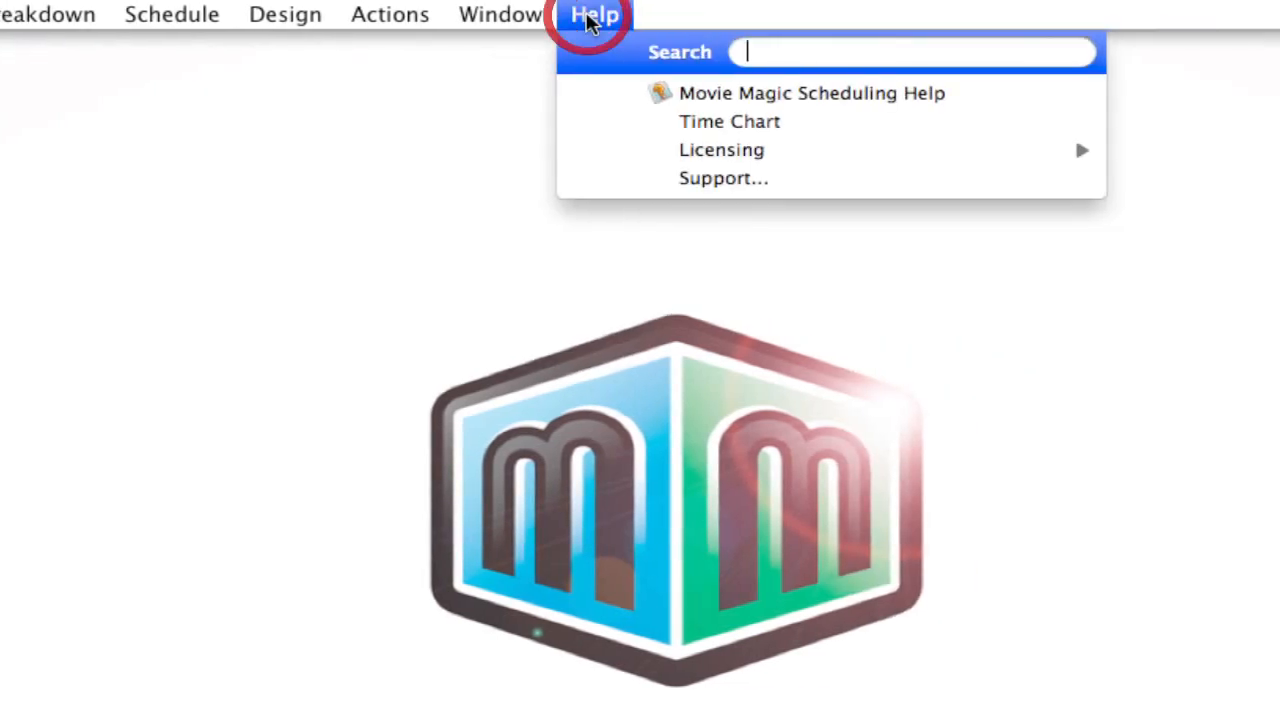
mouse_move(456, 149)
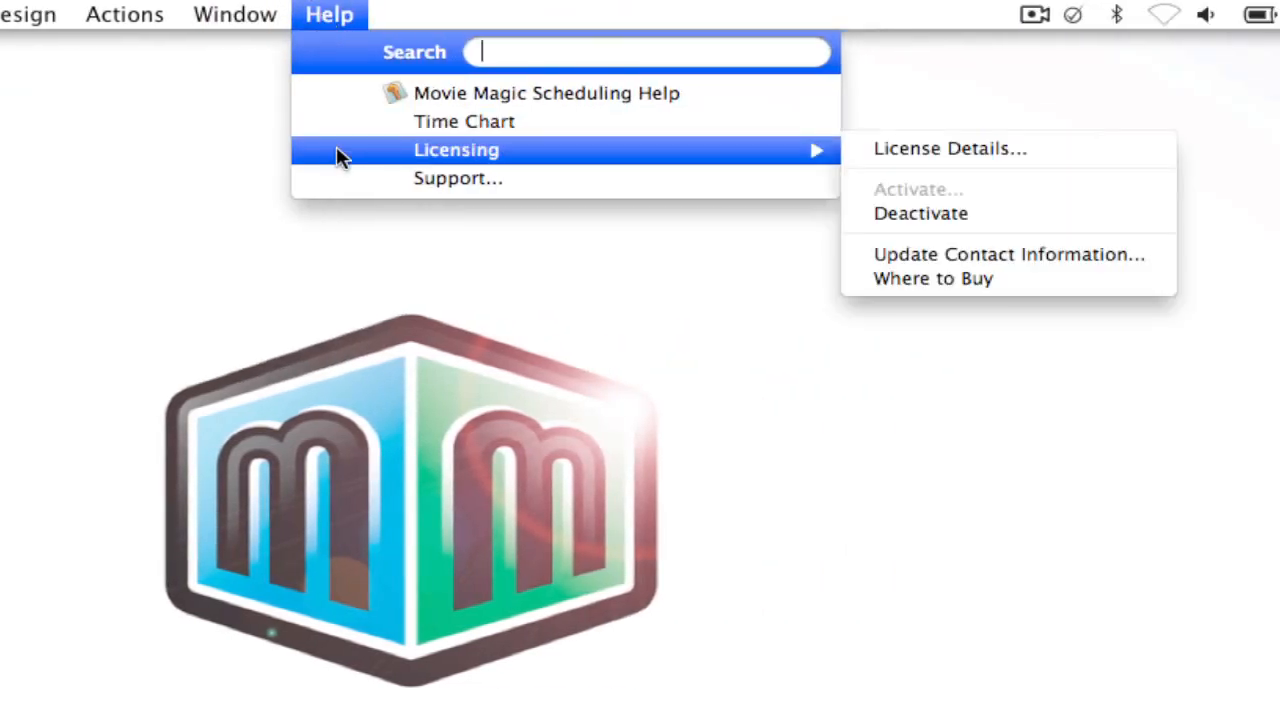
mouse_move(1005, 213)
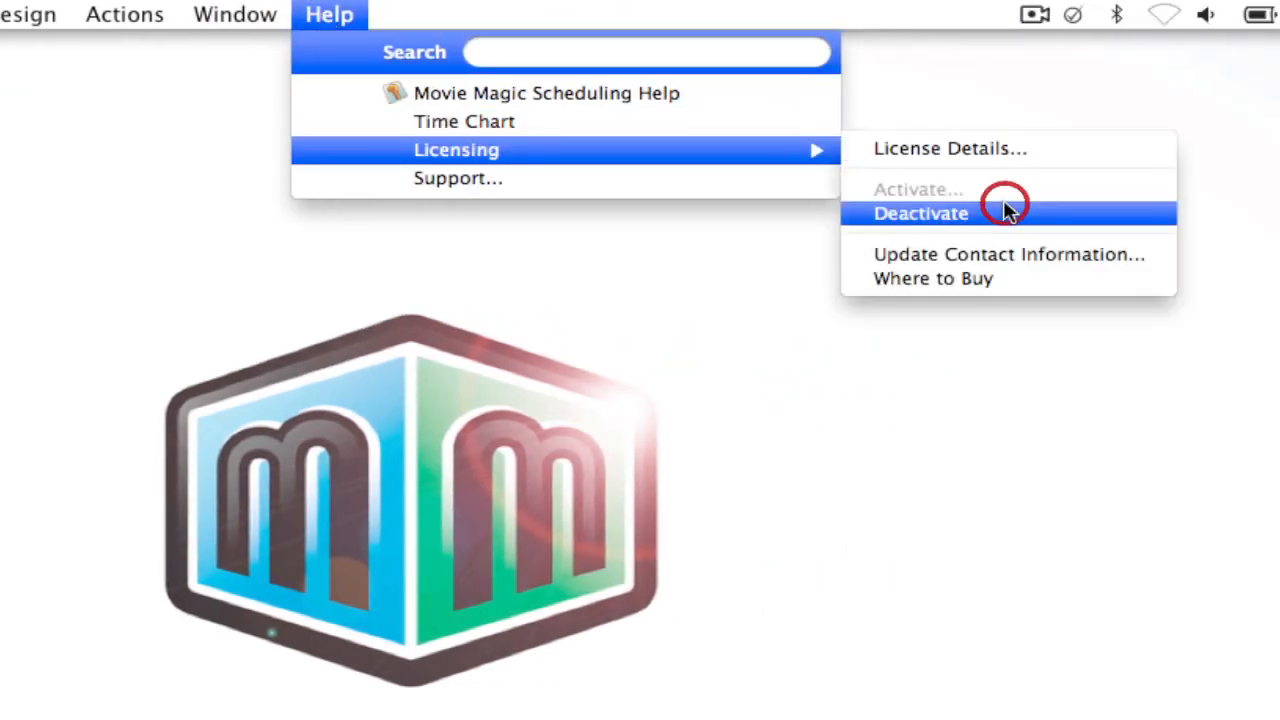
left_click(920, 213)
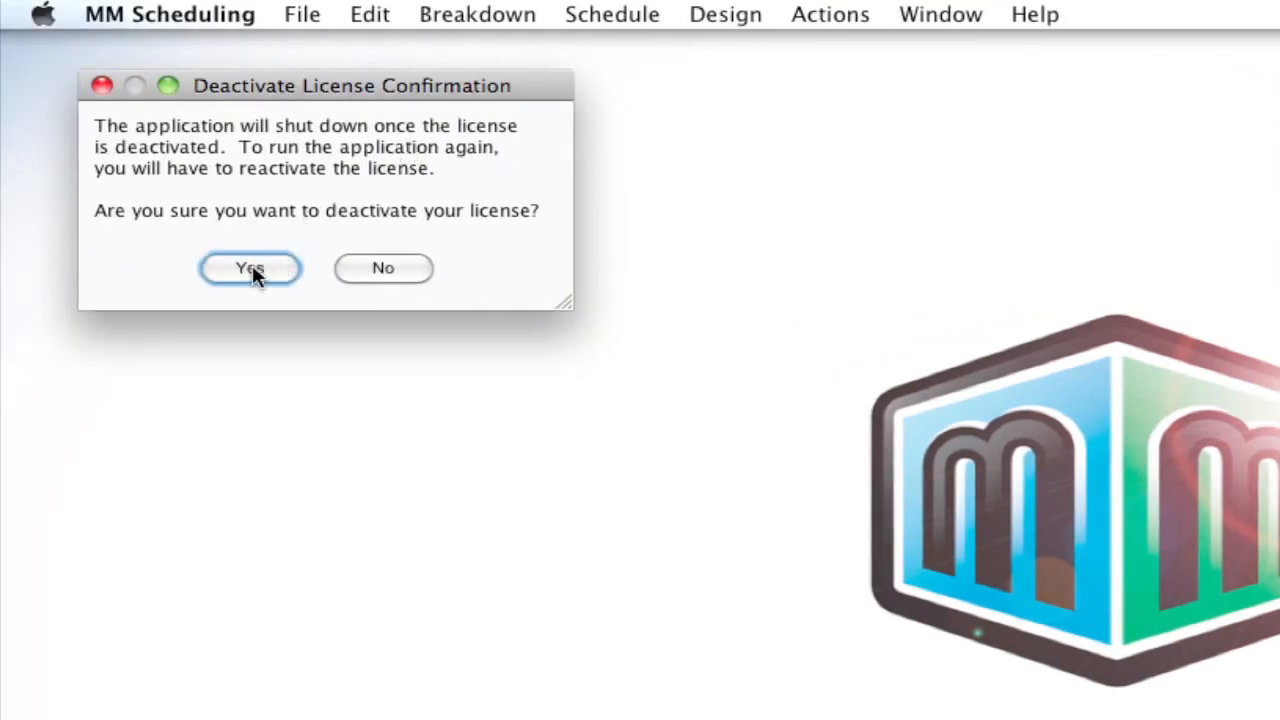
left_click(249, 268)
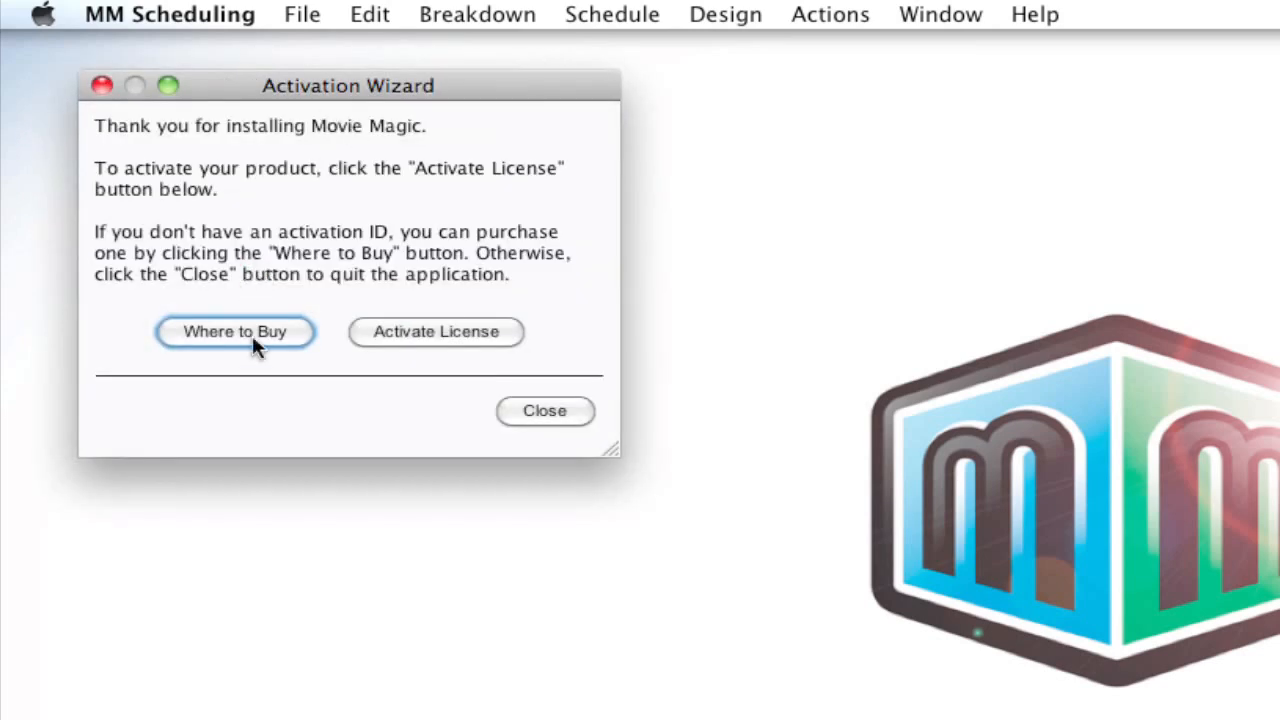
mouse_move(445, 183)
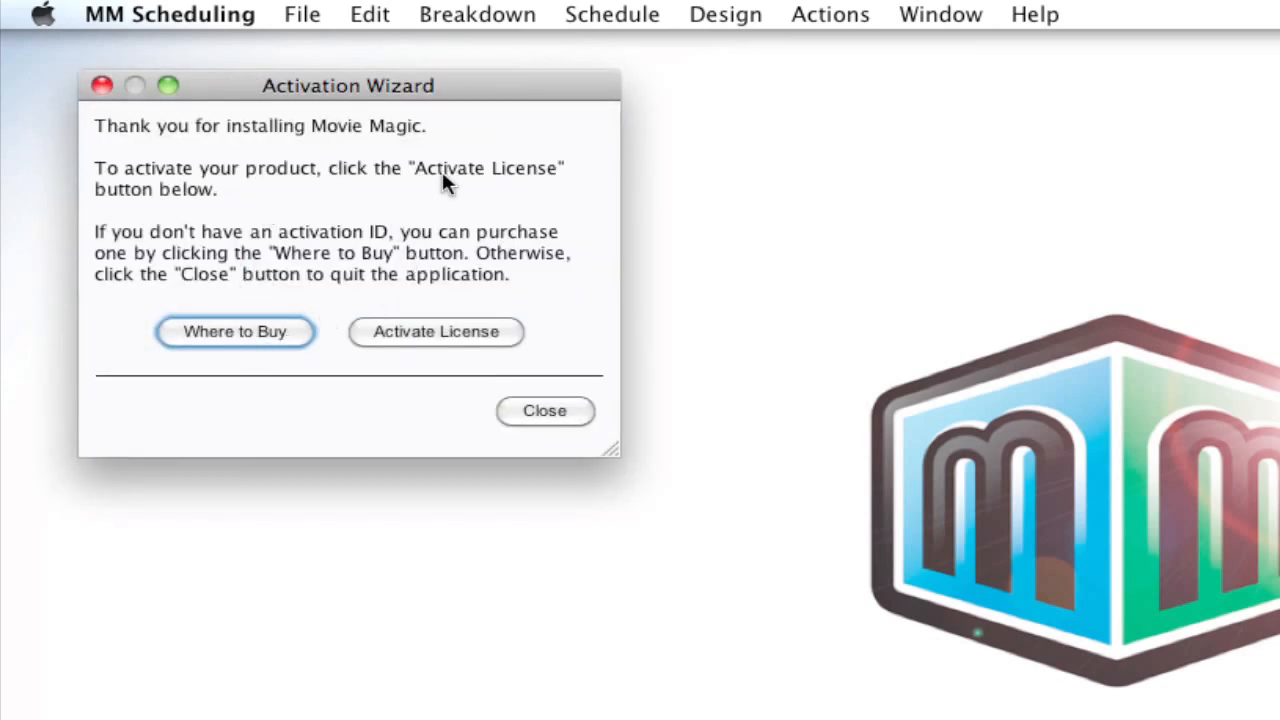
mouse_move(543, 387)
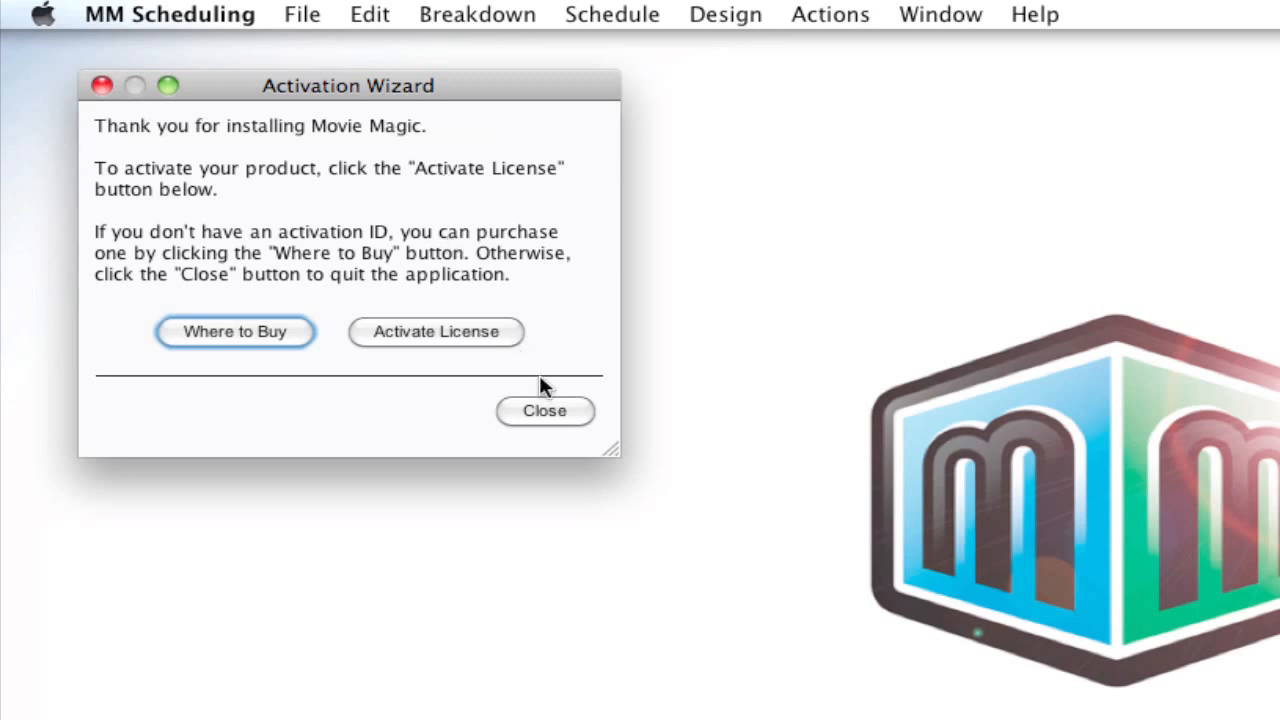
mouse_move(545, 415)
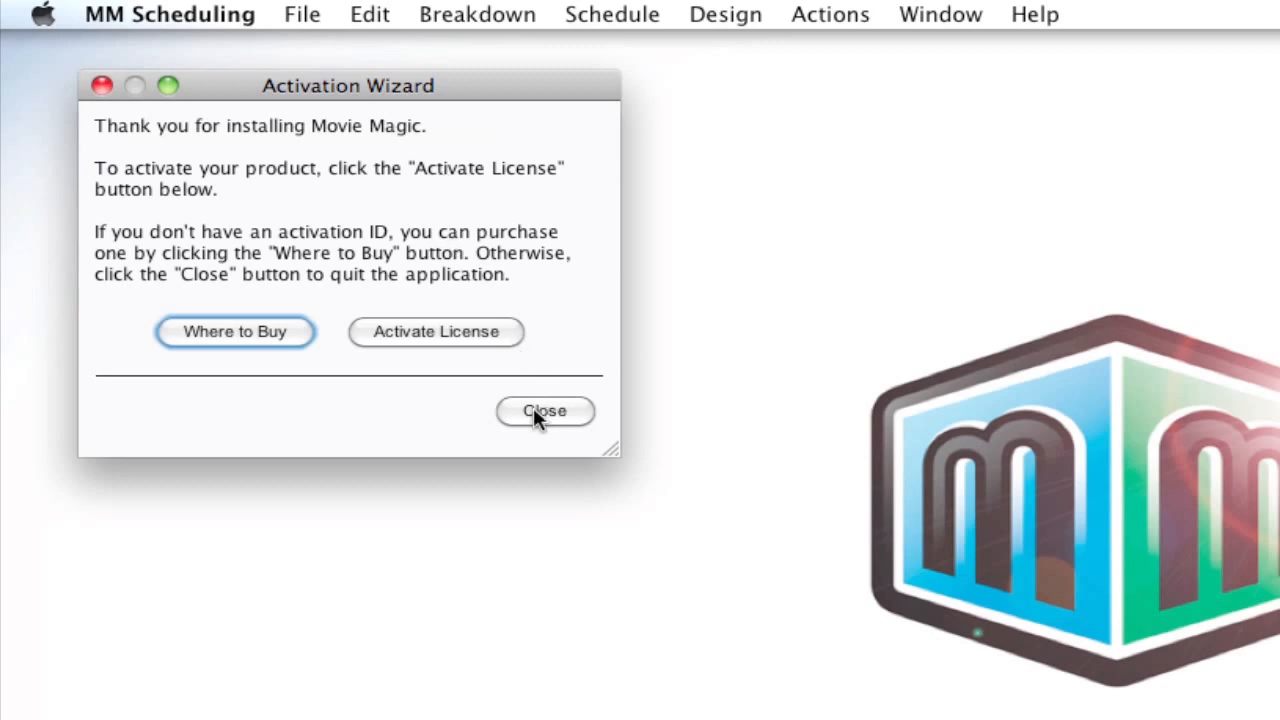
Close the Activation Wizard without reactivating and acknowledge the shutdown notice.
left_click(545, 411)
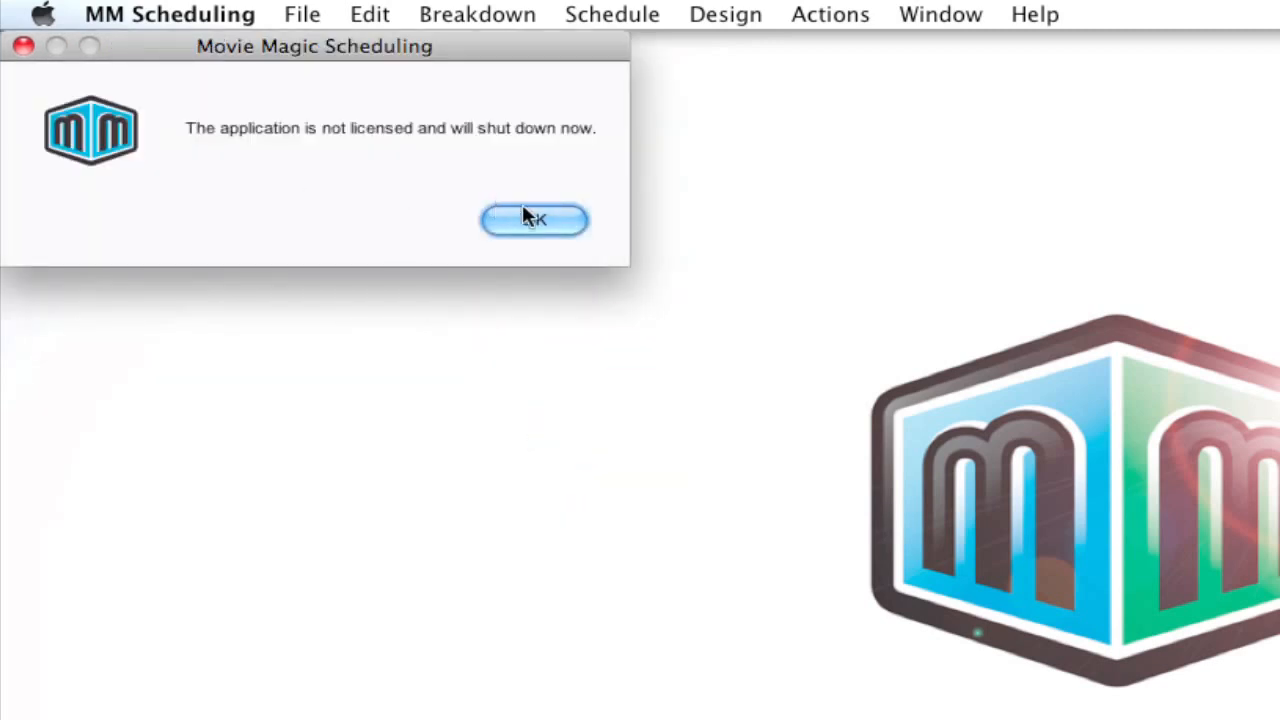
left_click(533, 219)
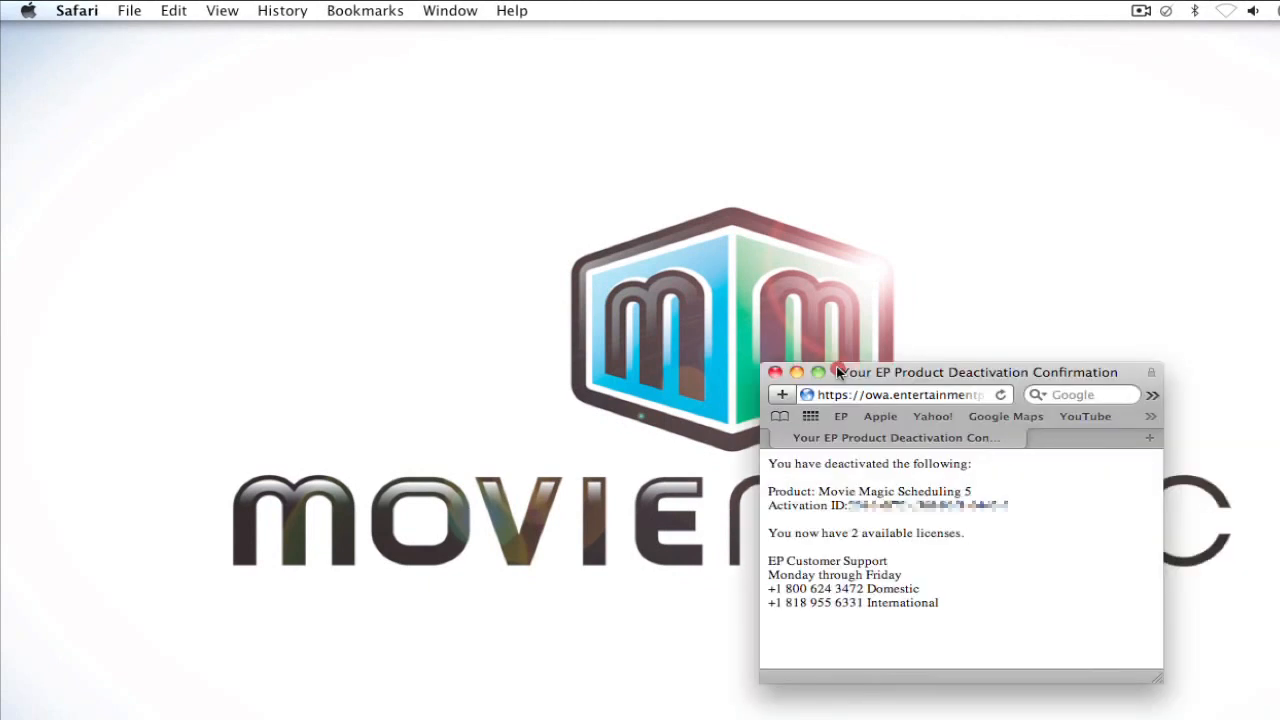
Centre the deactivation confirmation reporting two available licenses, read it, then minimise it.
left_click_drag(980, 372, 483, 104)
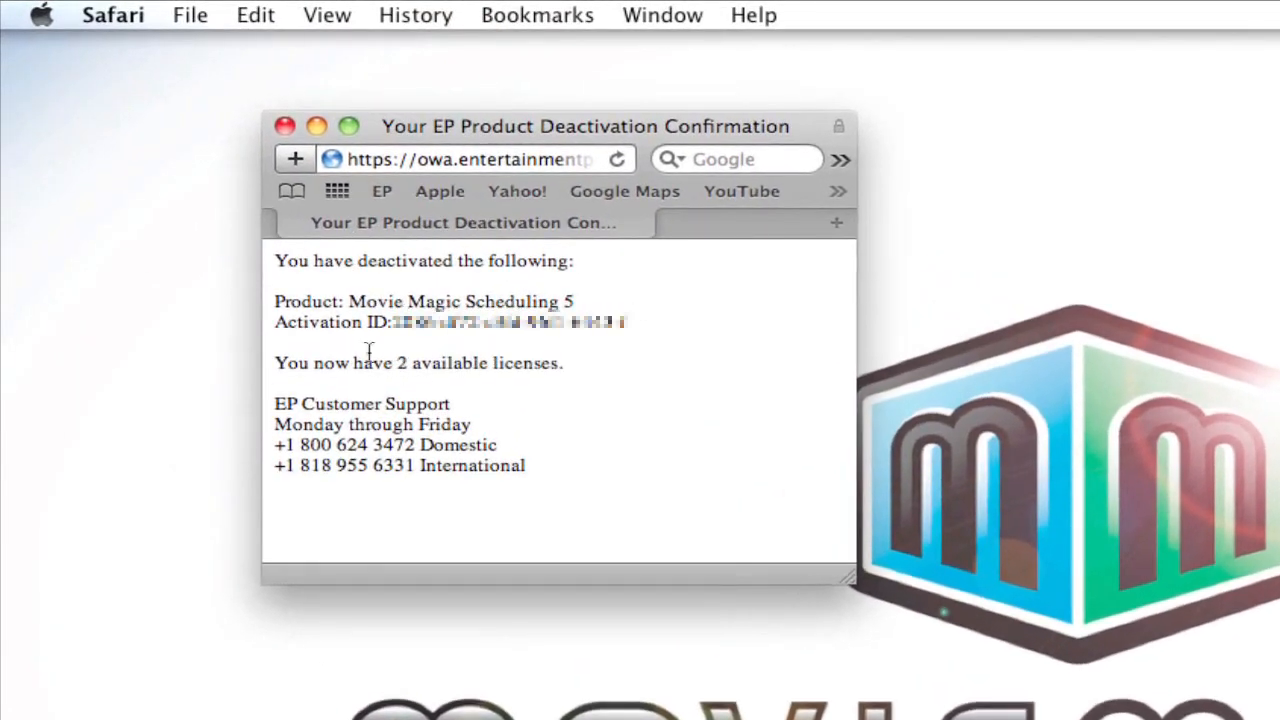
mouse_move(615, 362)
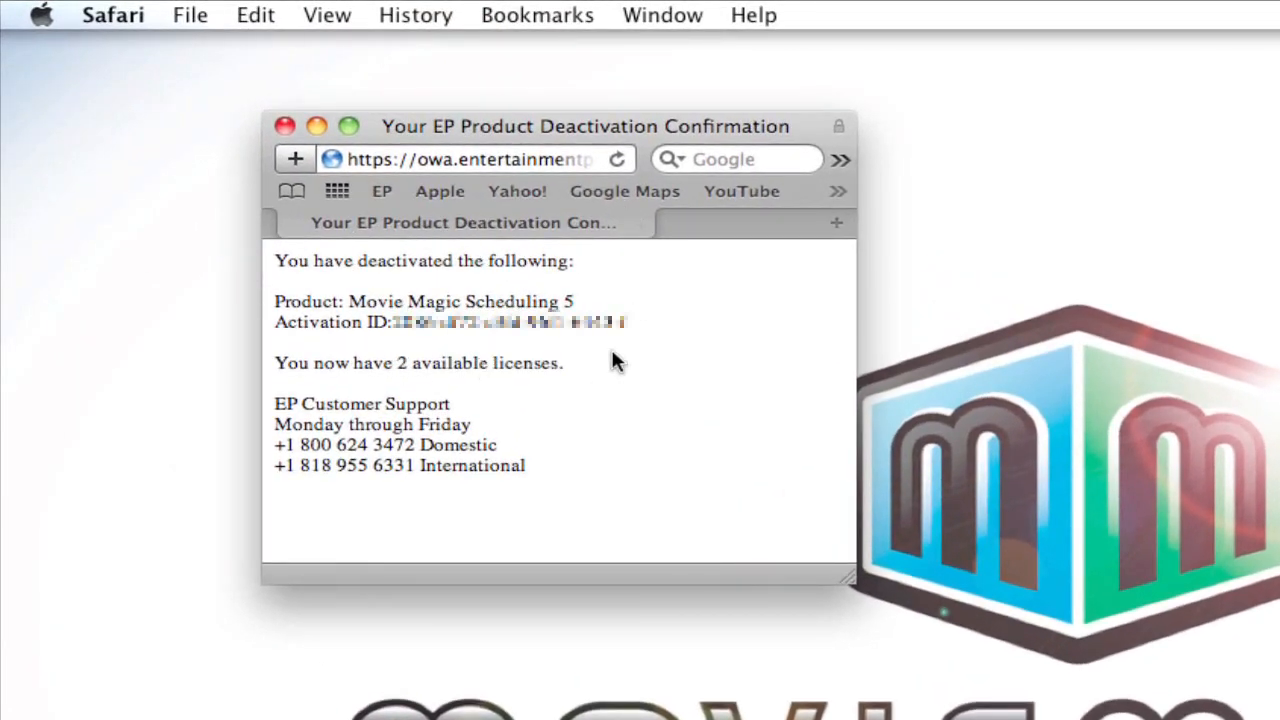
mouse_move(428, 337)
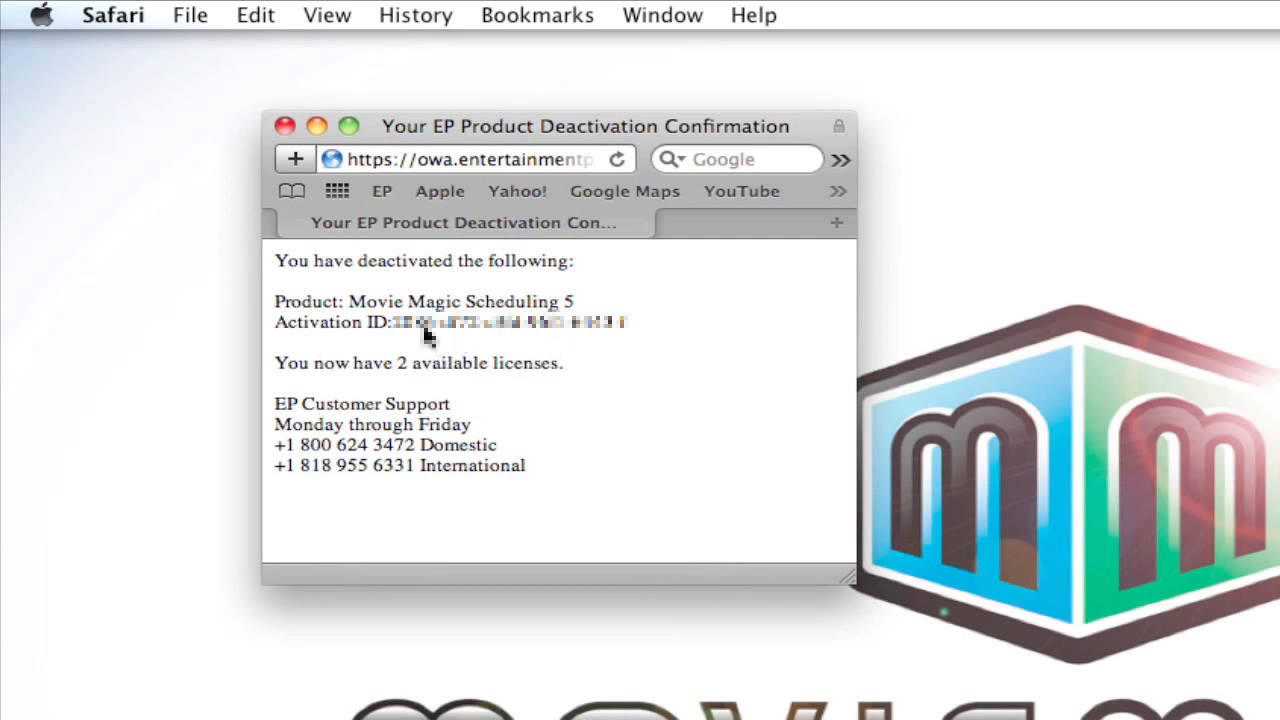
mouse_move(410, 301)
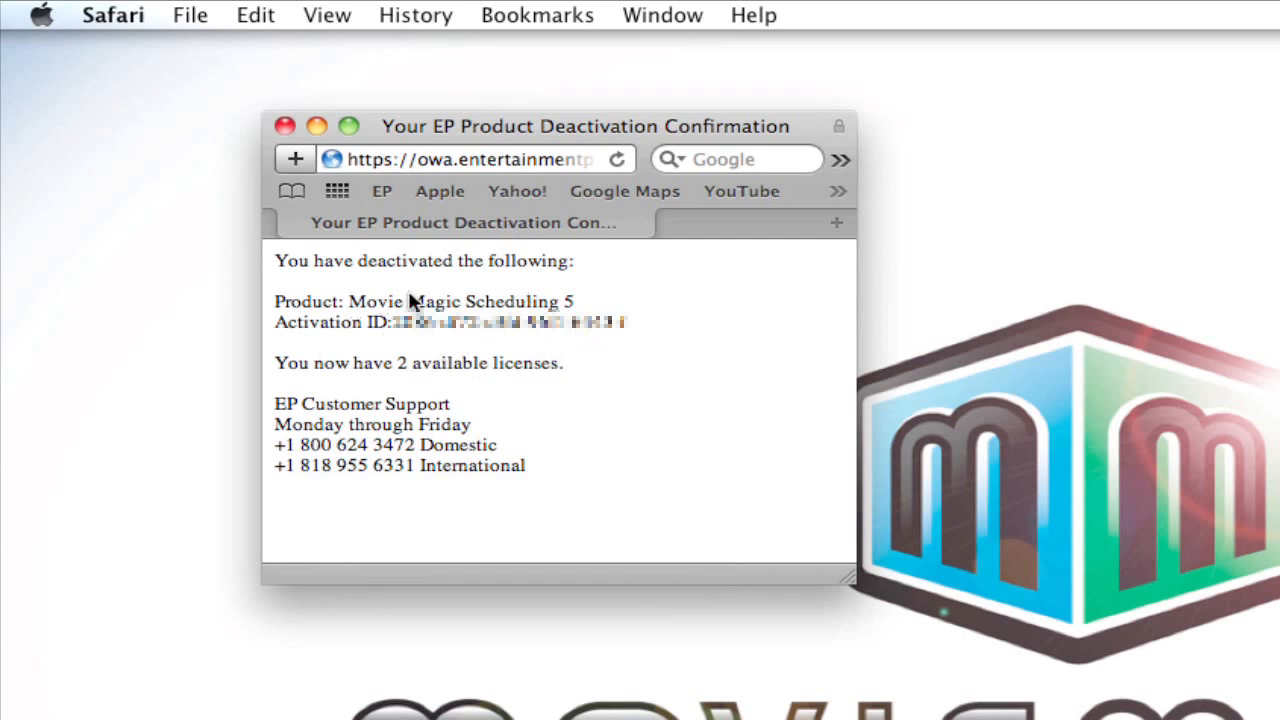
mouse_move(360, 243)
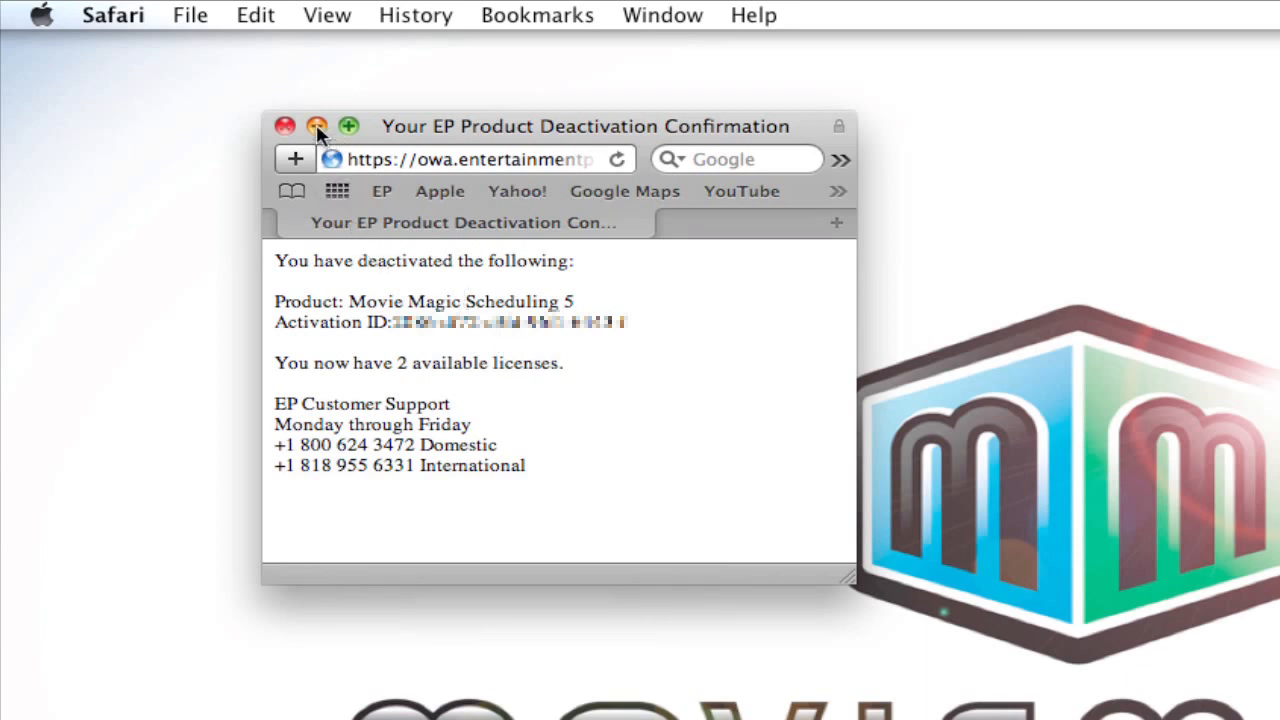
left_click(285, 126)
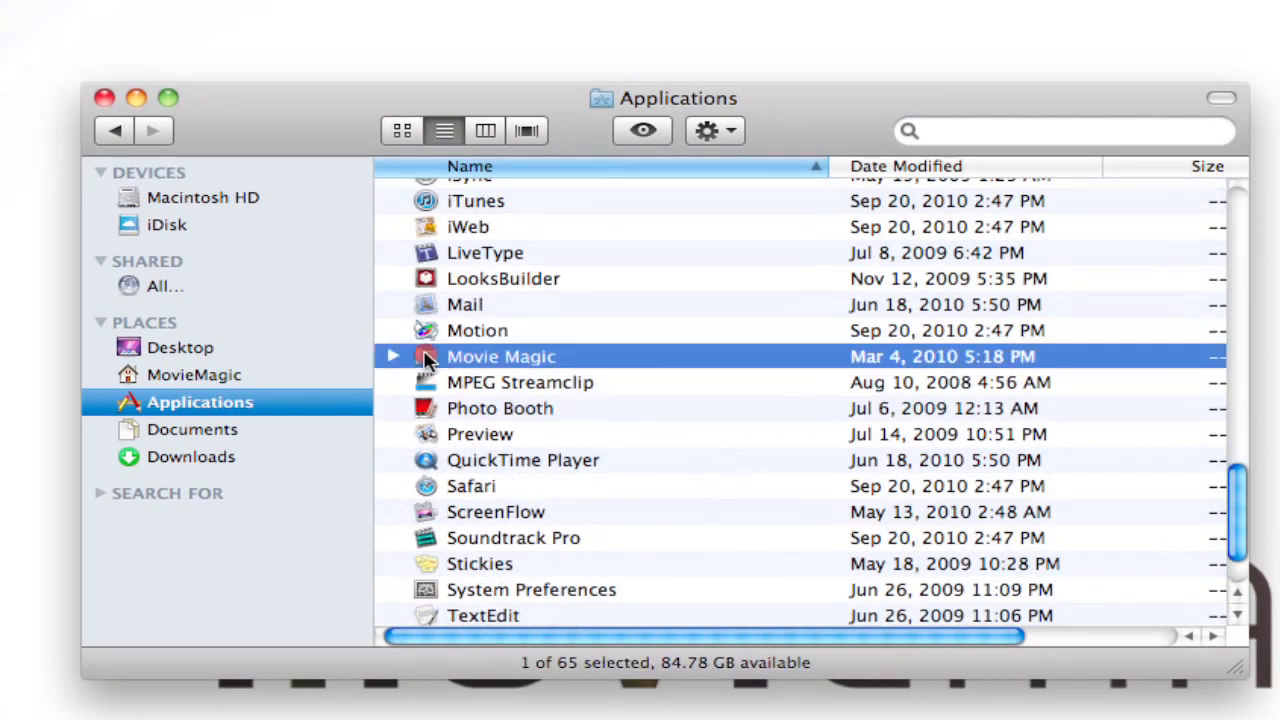
Locate Uninstall MM Scheduling in the UninstallerData folder, then close that Finder window.
double_click(500, 356)
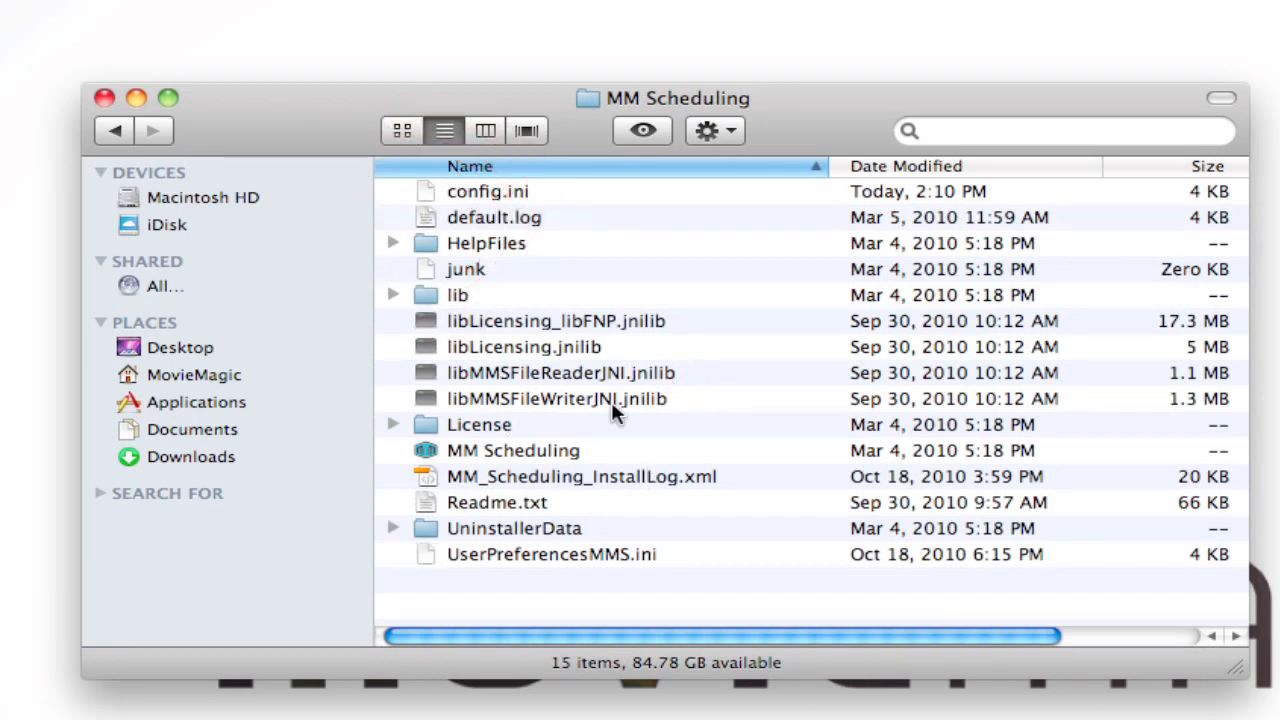
mouse_move(430, 540)
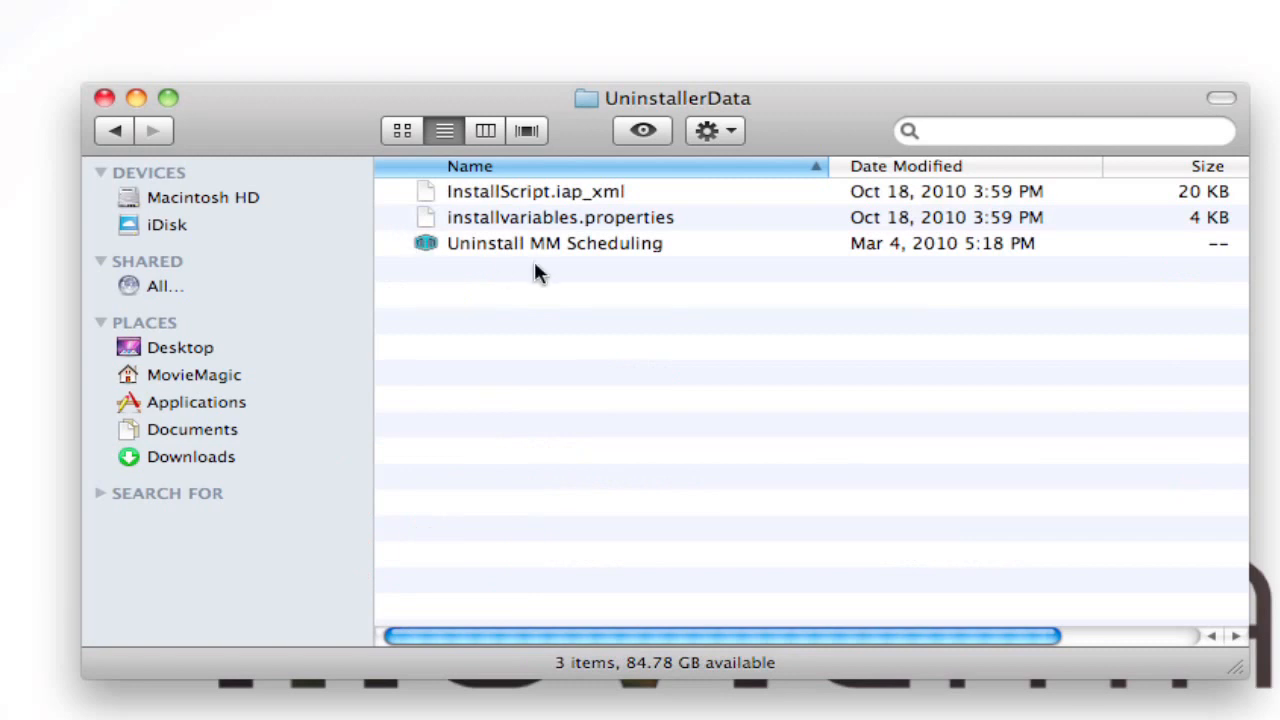
mouse_move(640, 255)
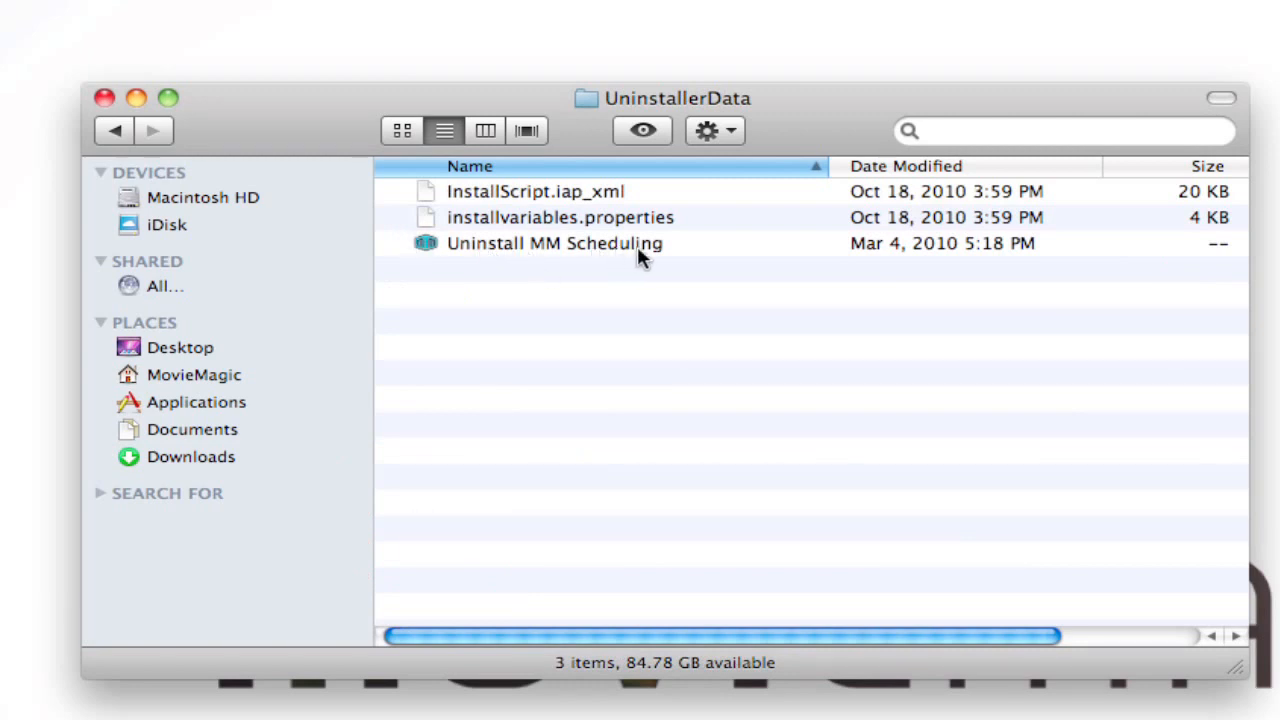
mouse_move(415, 253)
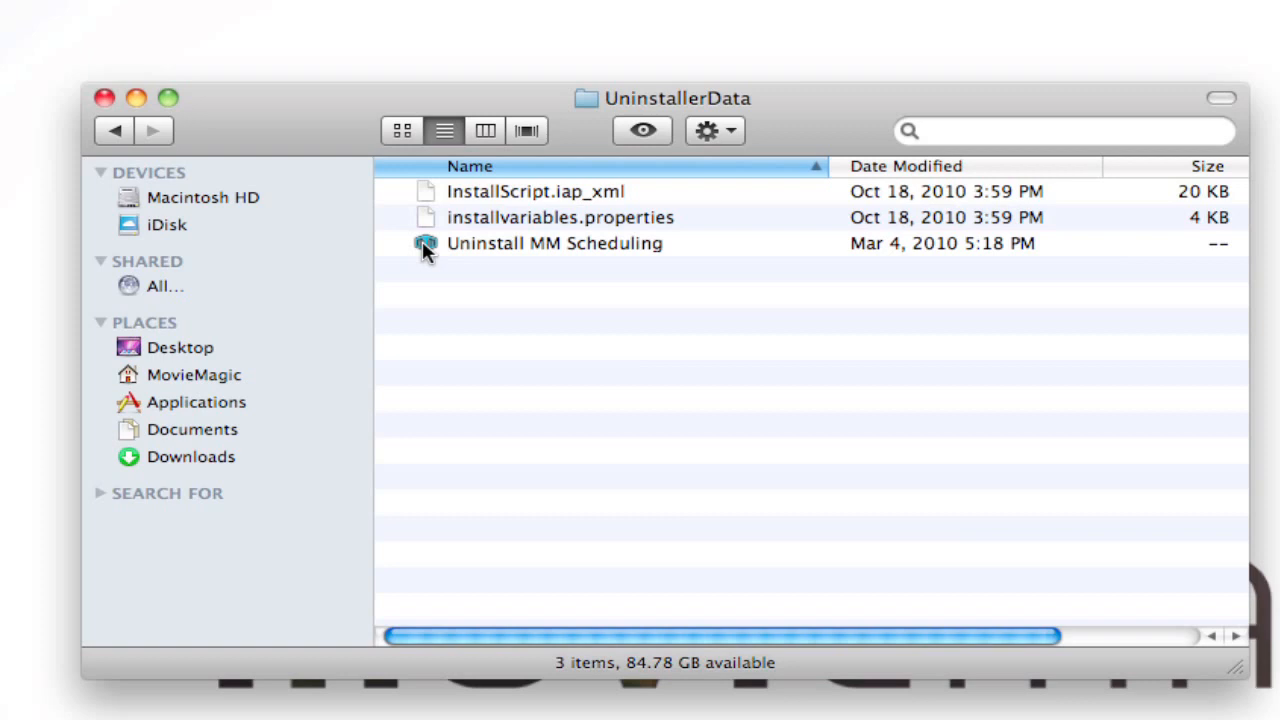
mouse_move(107, 98)
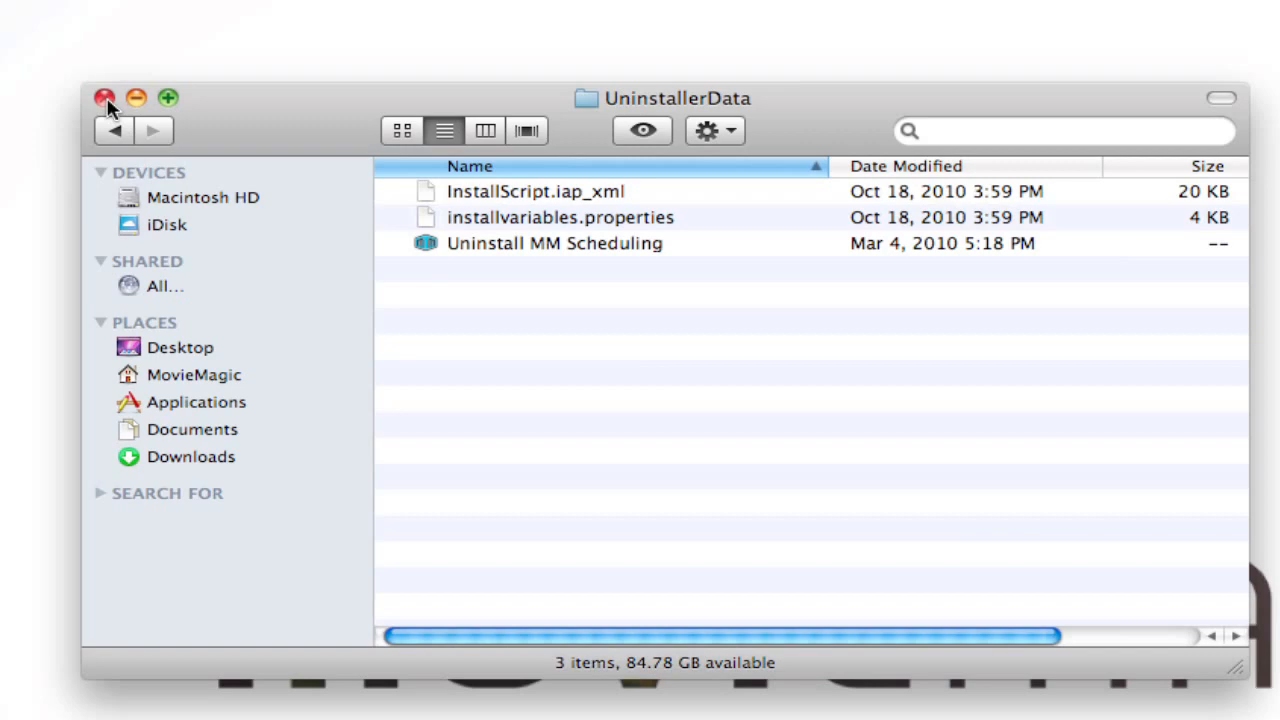
left_click(105, 98)
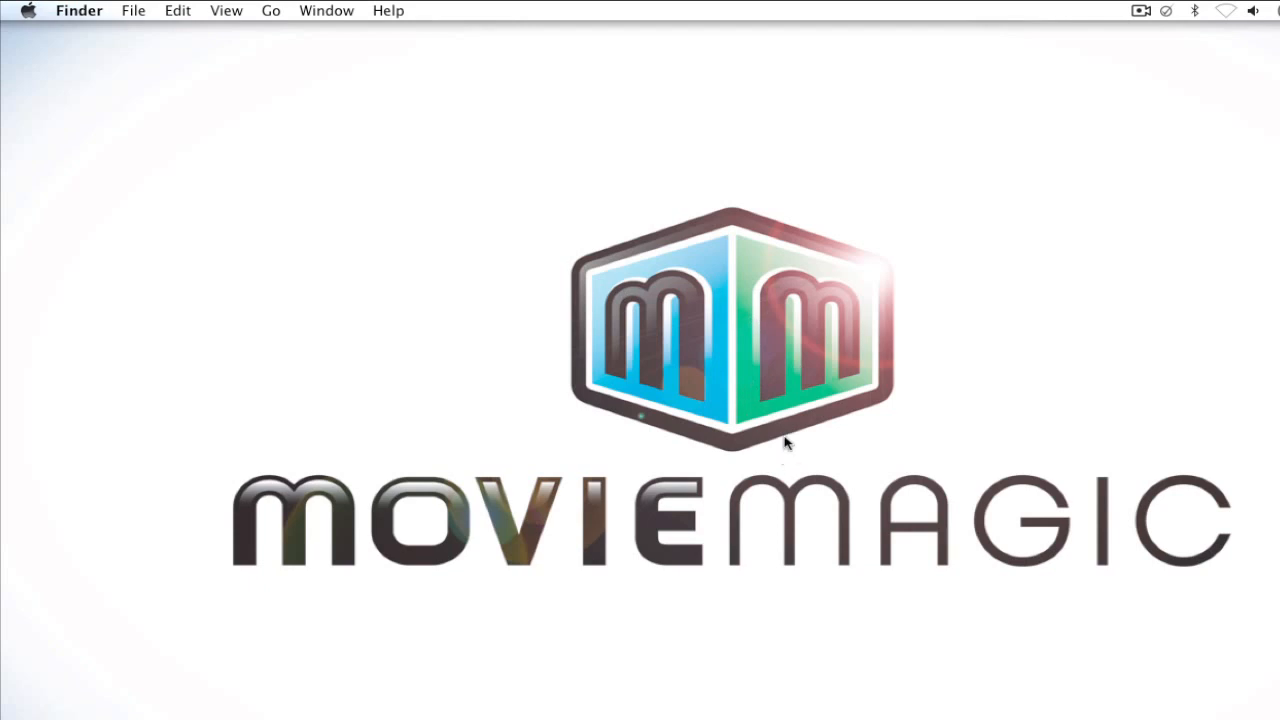
mouse_move(732, 441)
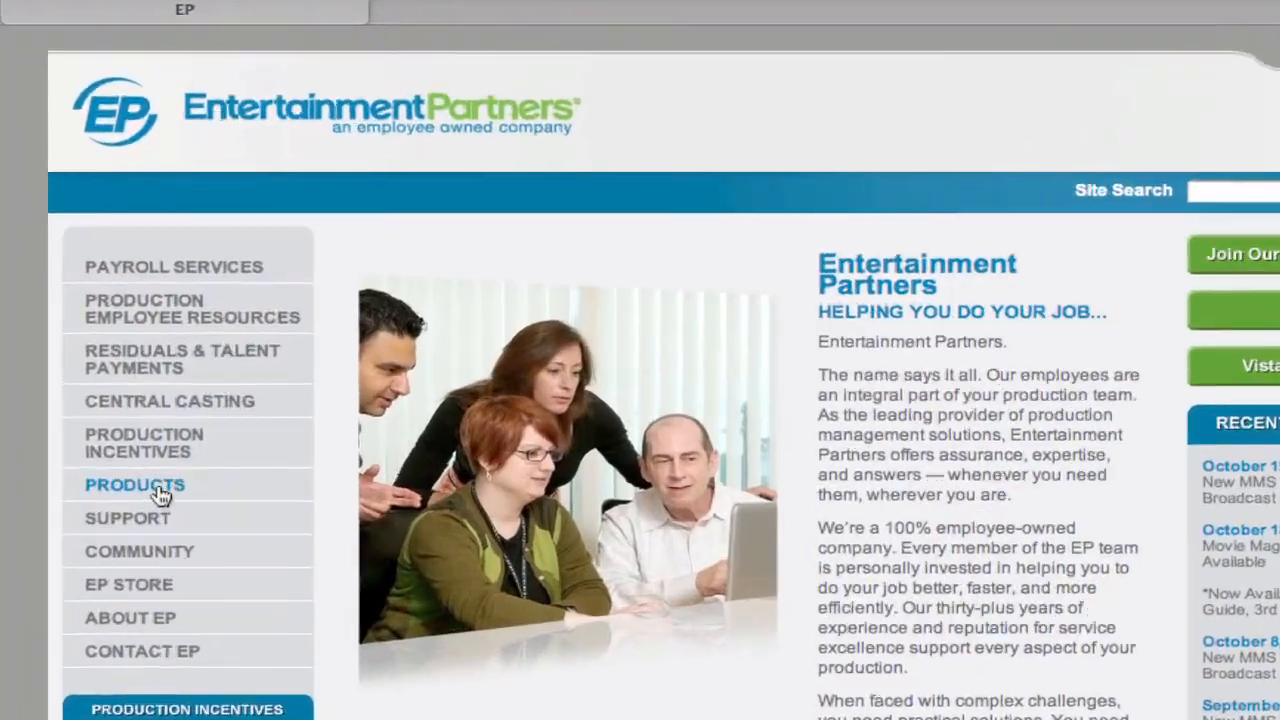
left_click(135, 485)
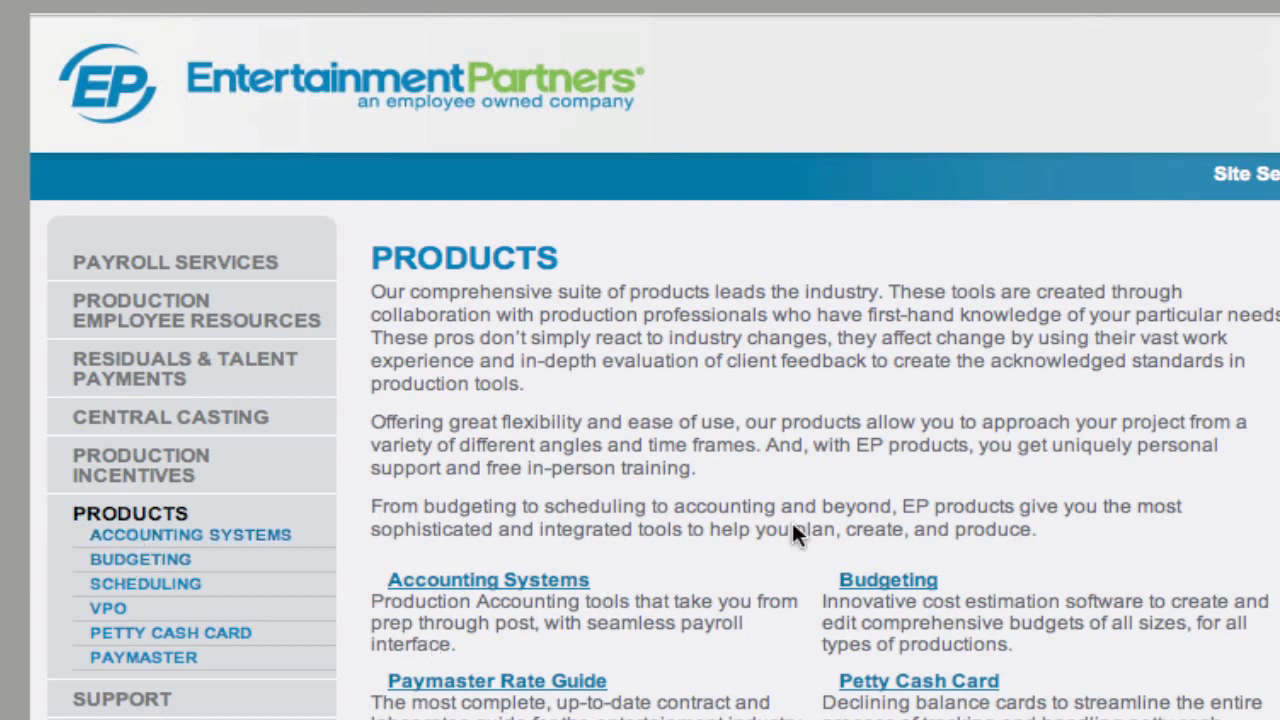
mouse_move(615, 515)
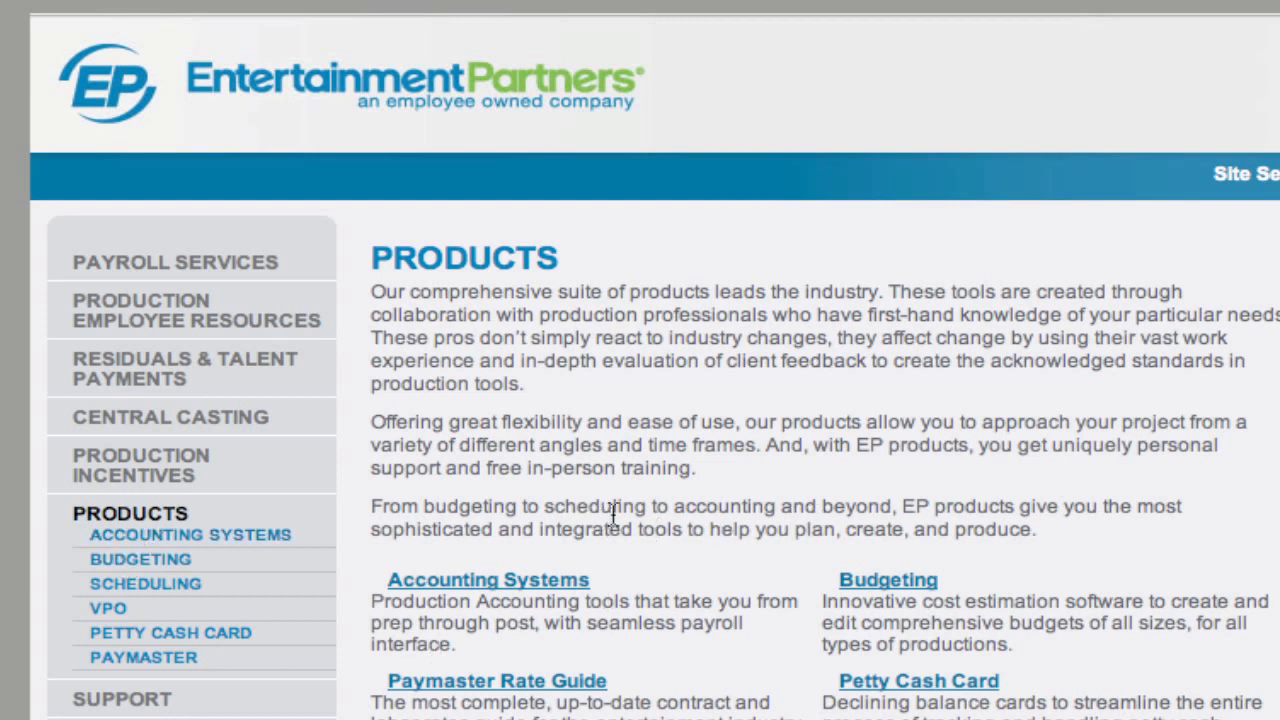
Download the Mac version of the MMS 5.1 update from the Scheduling product page.
left_click(145, 583)
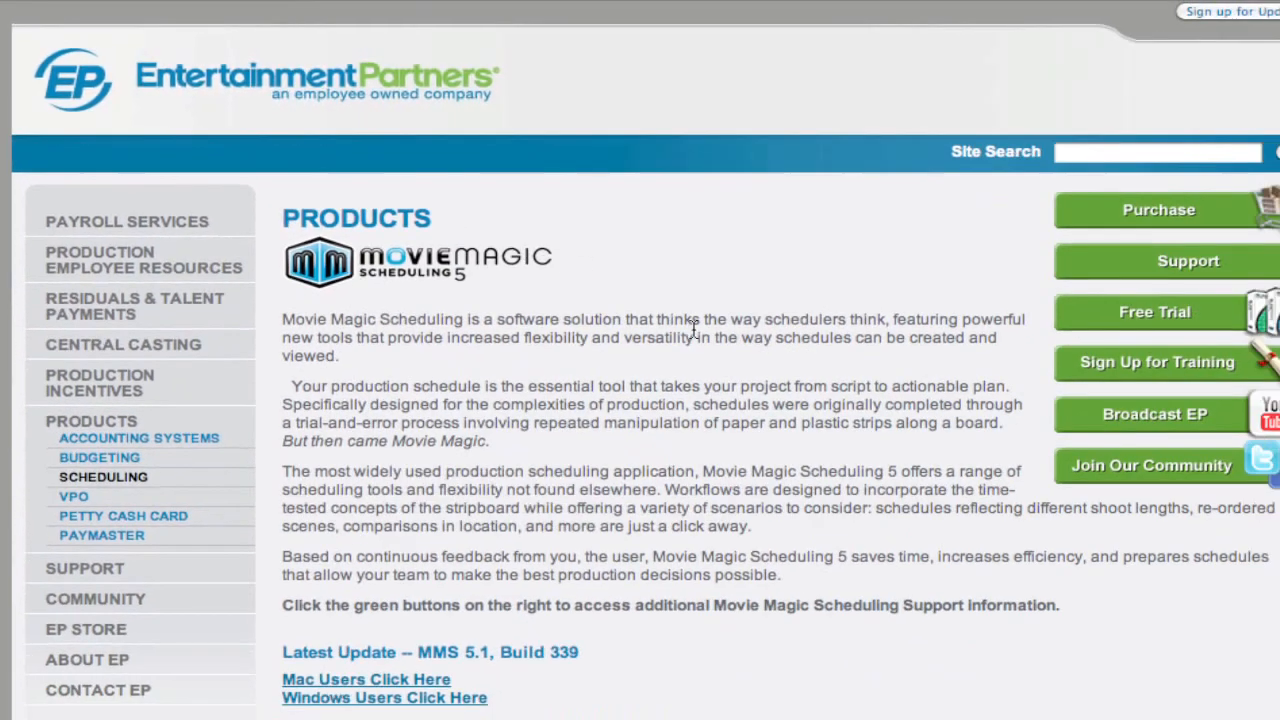
scroll("down", 3)
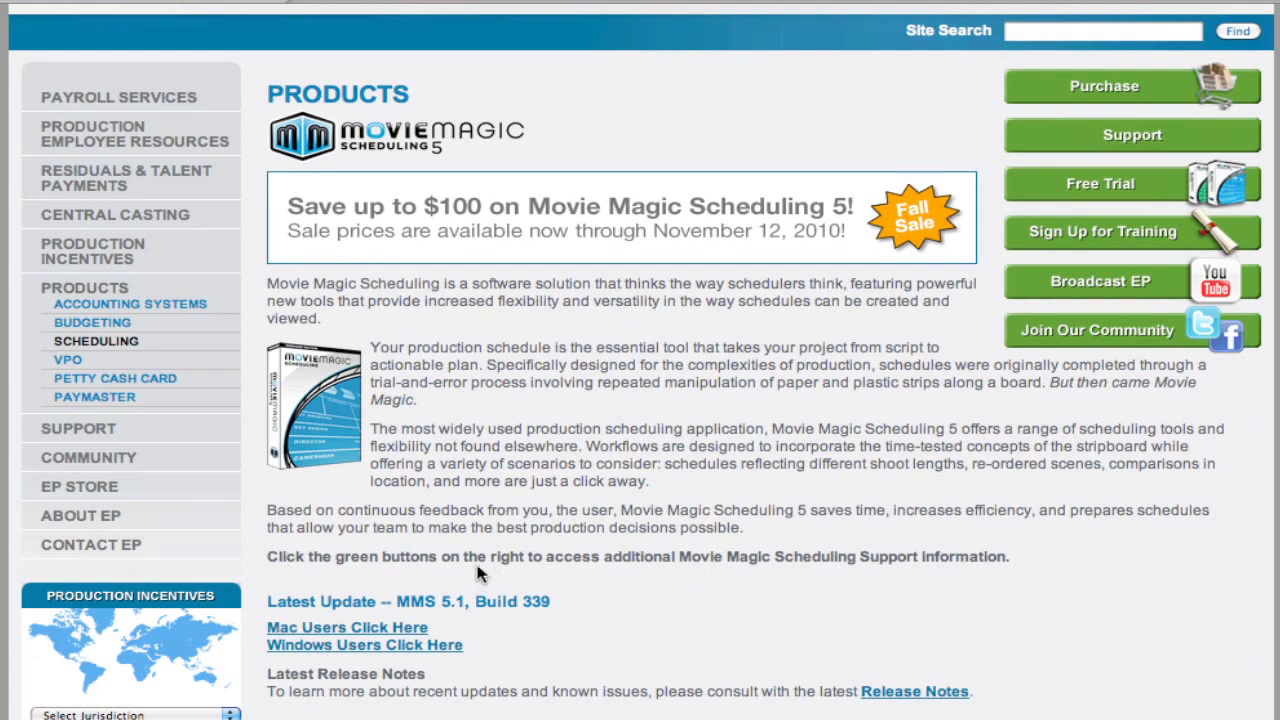
mouse_move(378, 628)
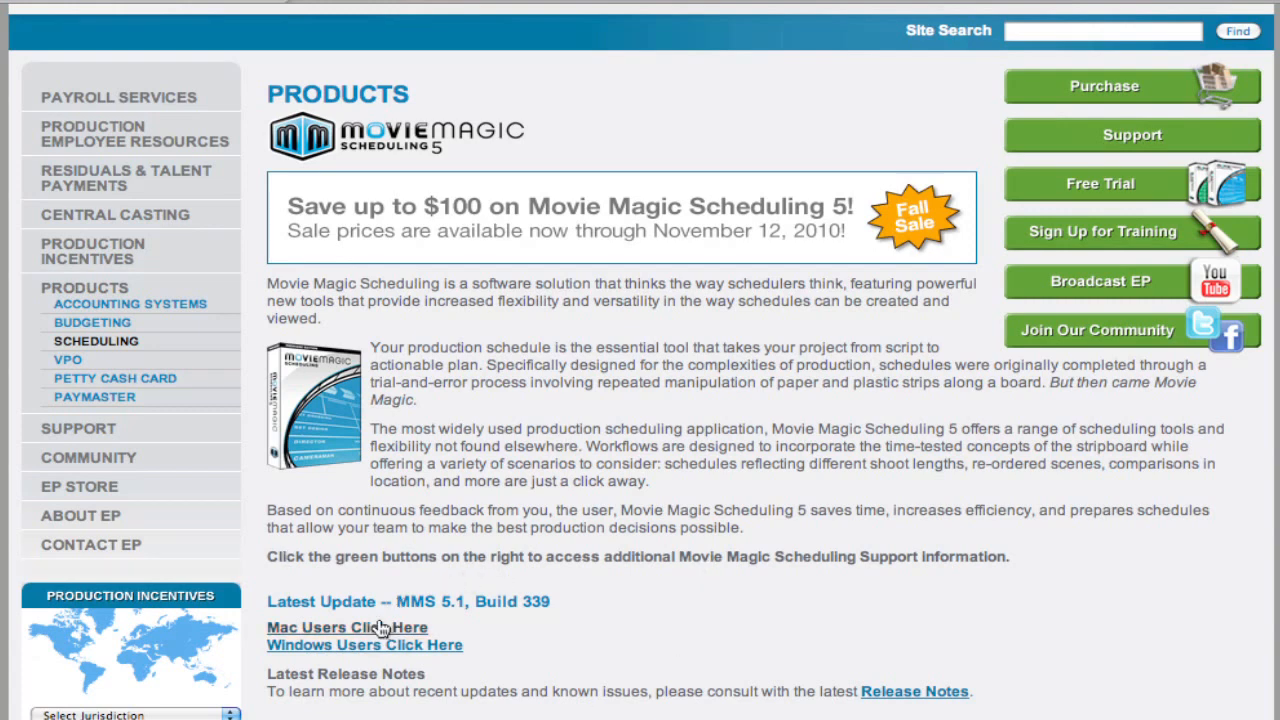
left_click(347, 627)
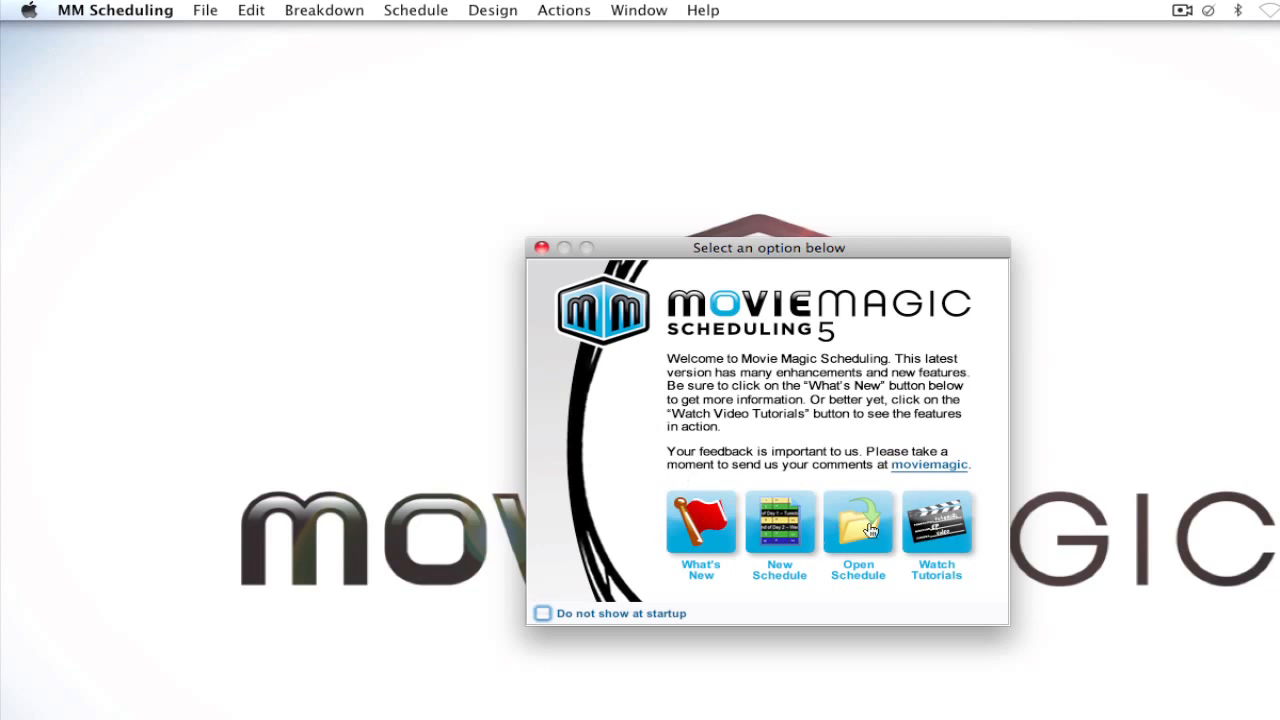
Close the 'Select an option below' welcome window so the Activation Wizard shows.
left_click(543, 248)
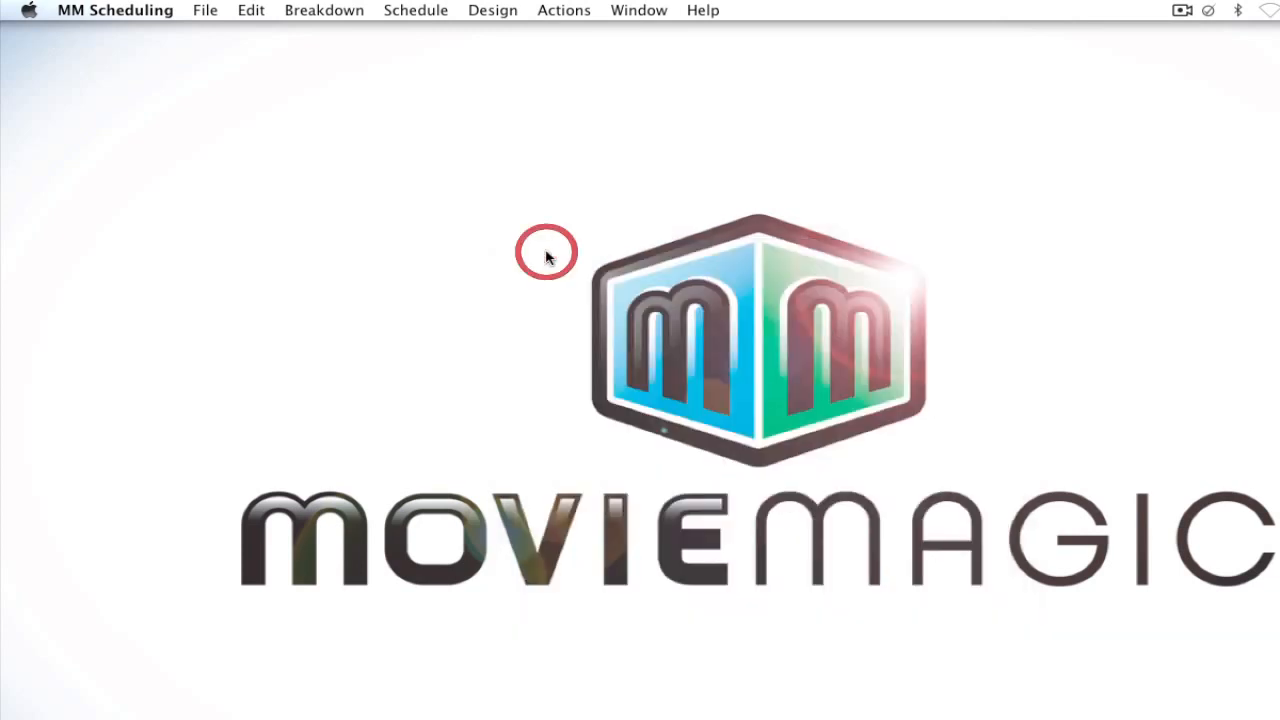
mouse_move(490, 388)
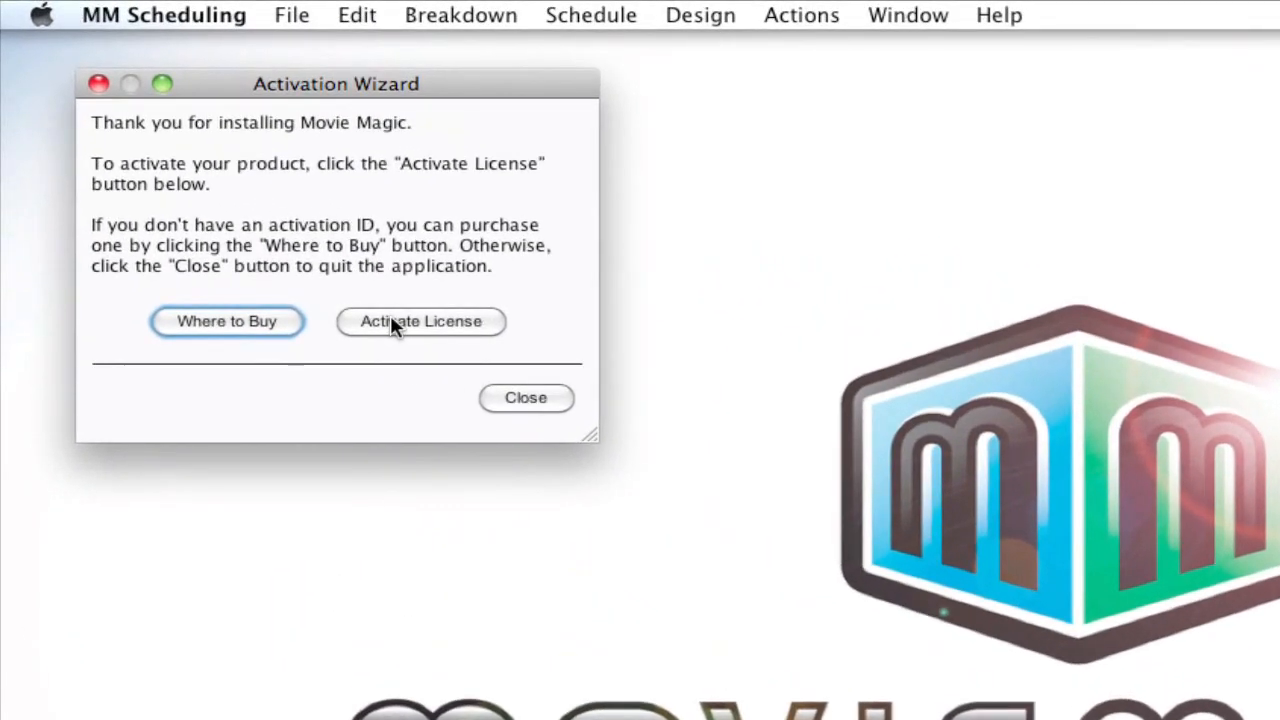
Start Activate License and paste the copied activation ID into the Step 1 fields.
left_click(420, 321)
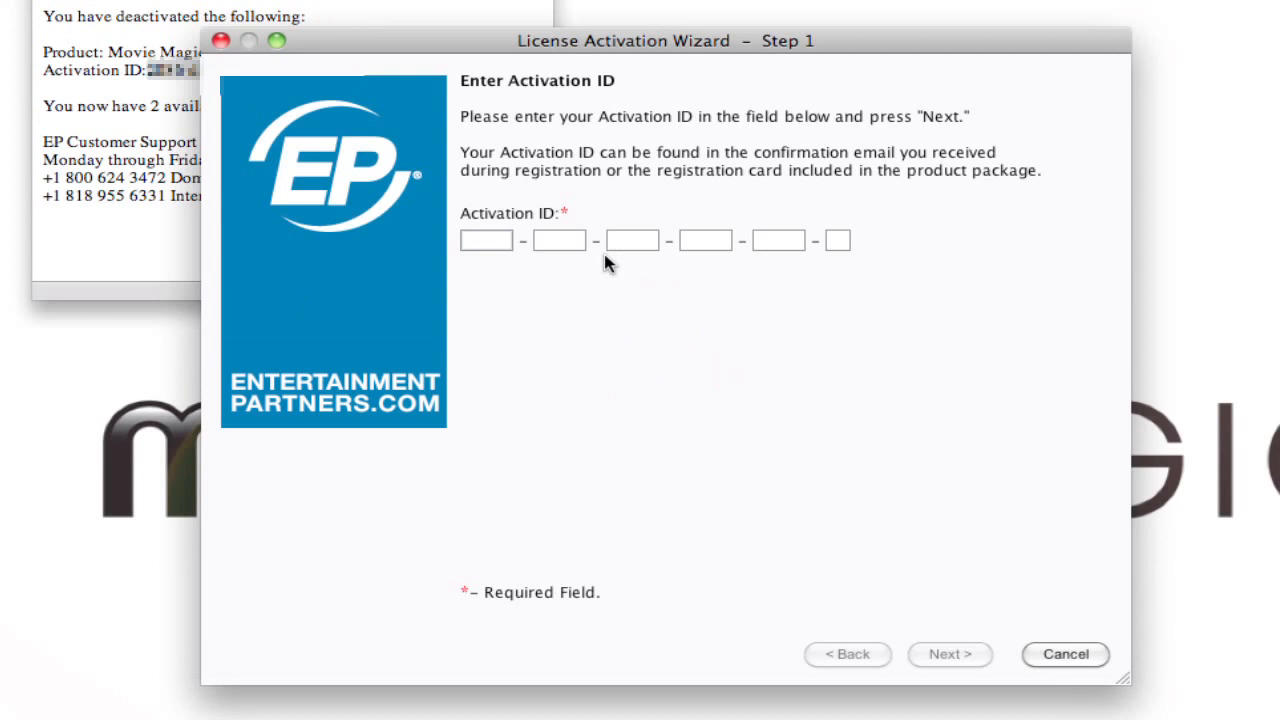
key("cmd+v")
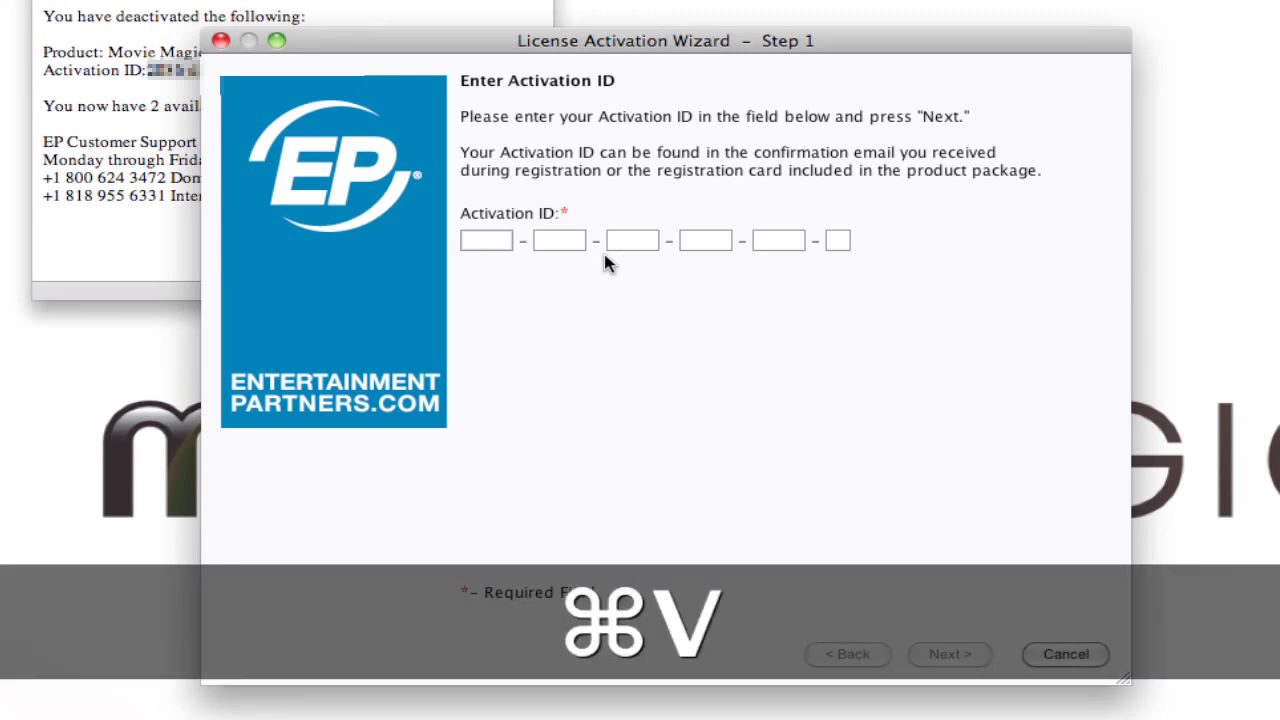
key("cmd+v")
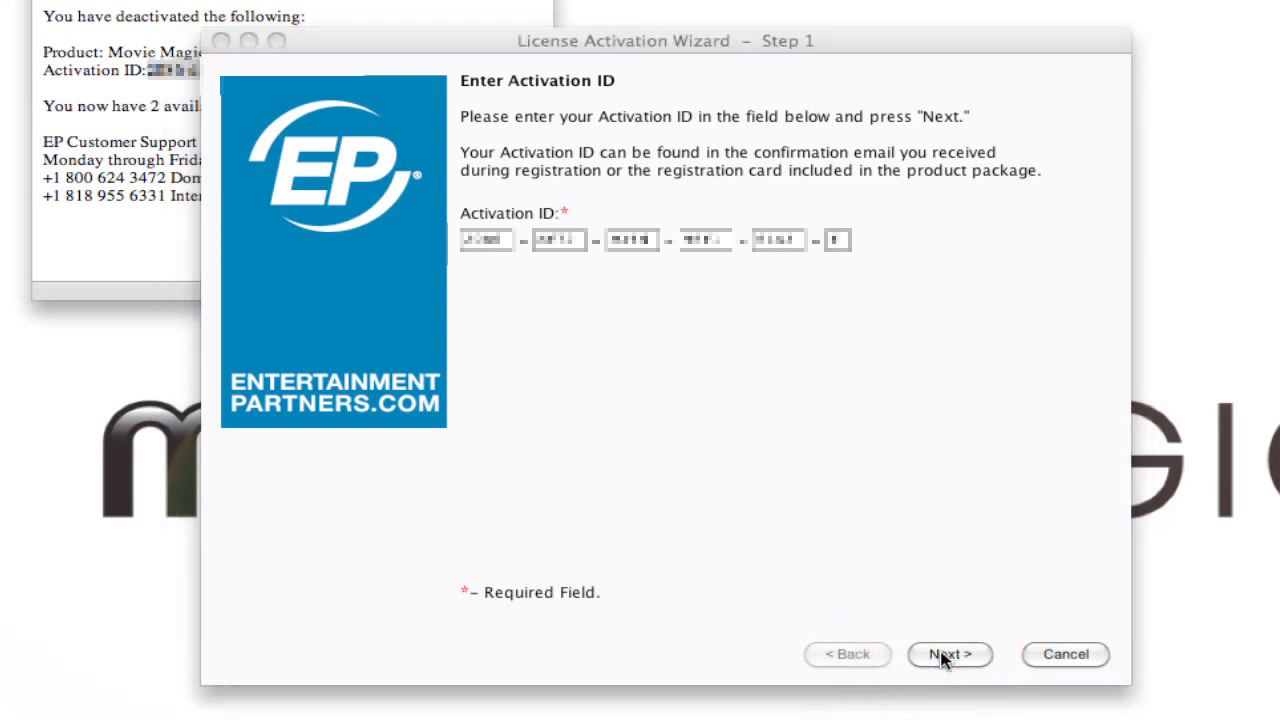
Advance through Steps 1-3 and finish, leaving a permanent v5.1 license with one activation left.
left_click(948, 654)
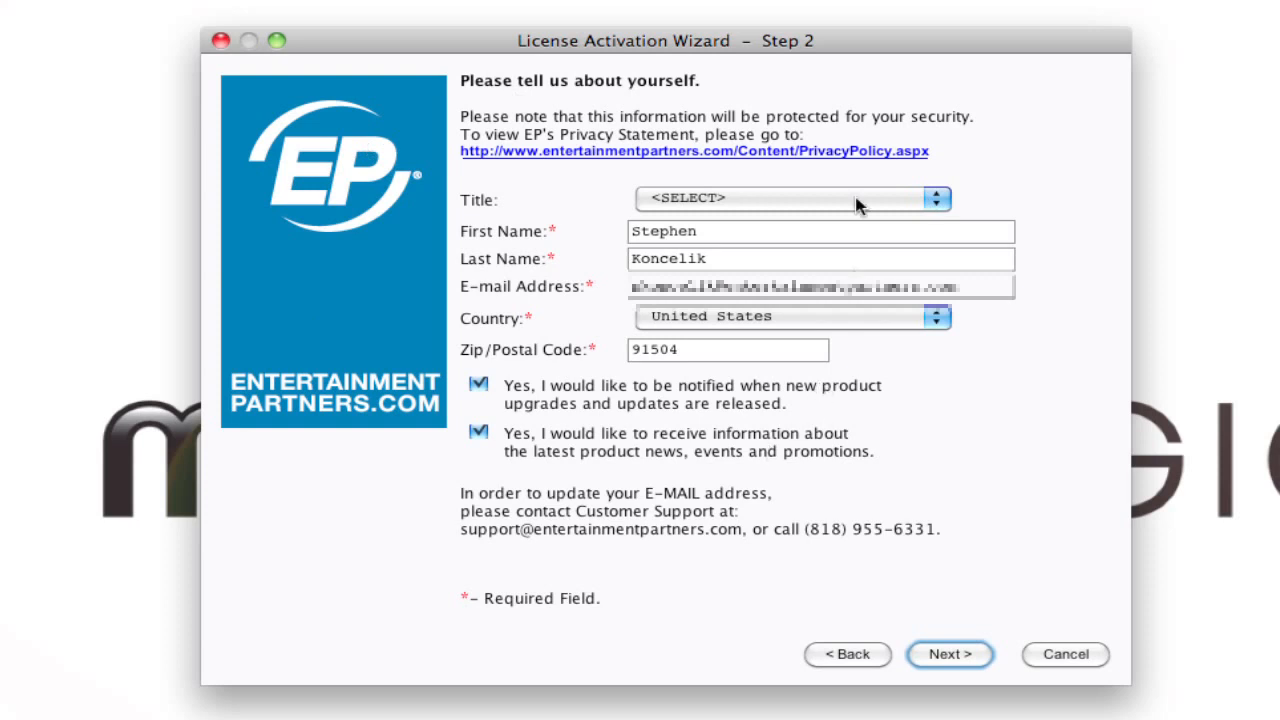
mouse_move(943, 600)
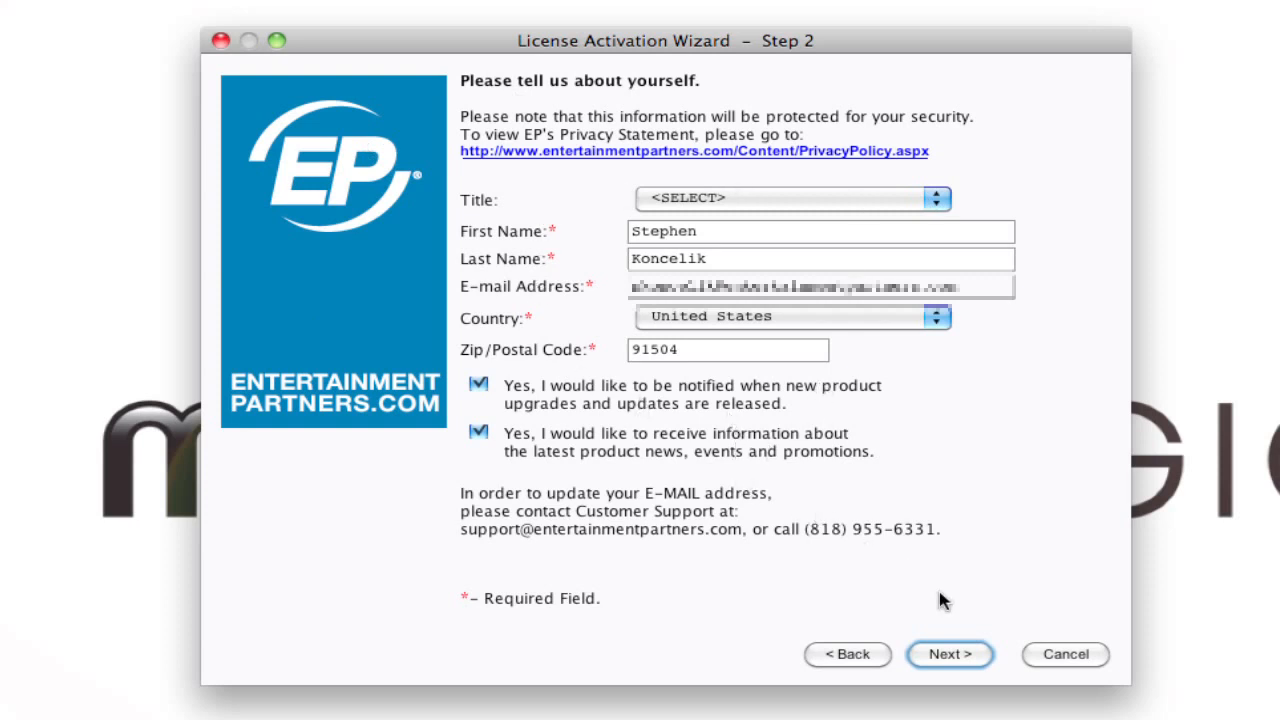
left_click(948, 654)
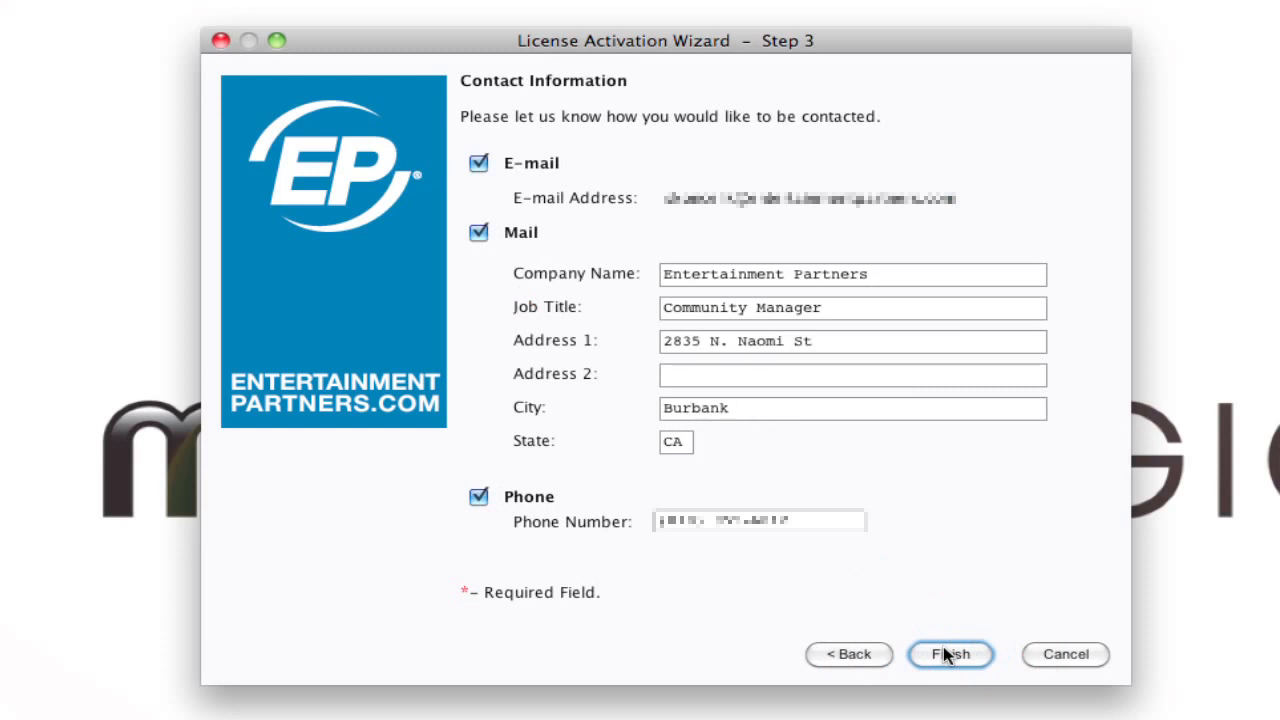
left_click(949, 654)
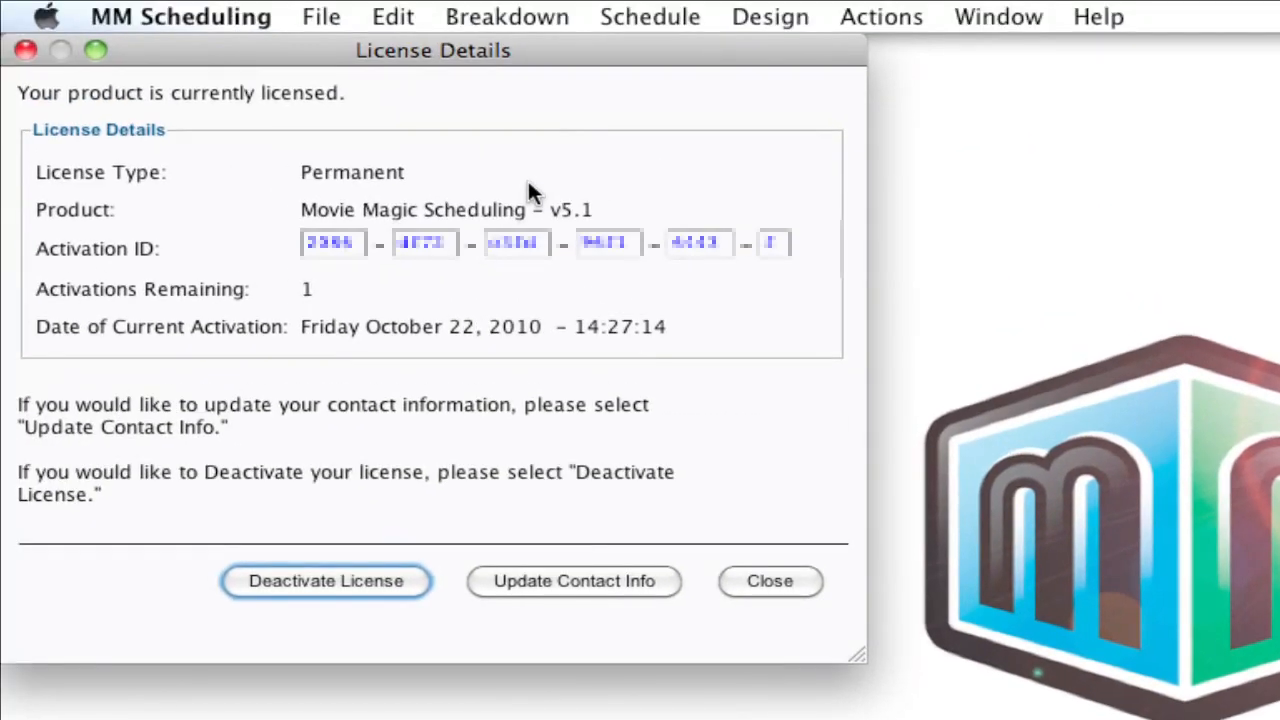
mouse_move(880, 465)
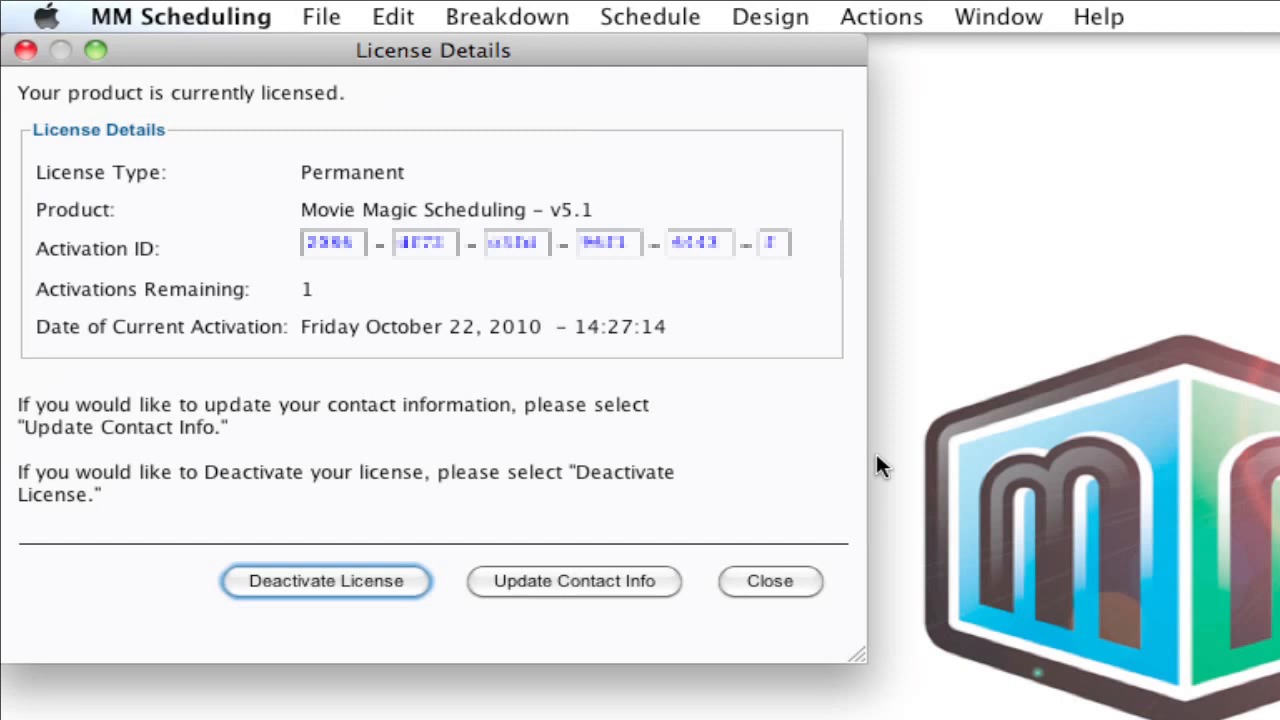
mouse_move(790, 582)
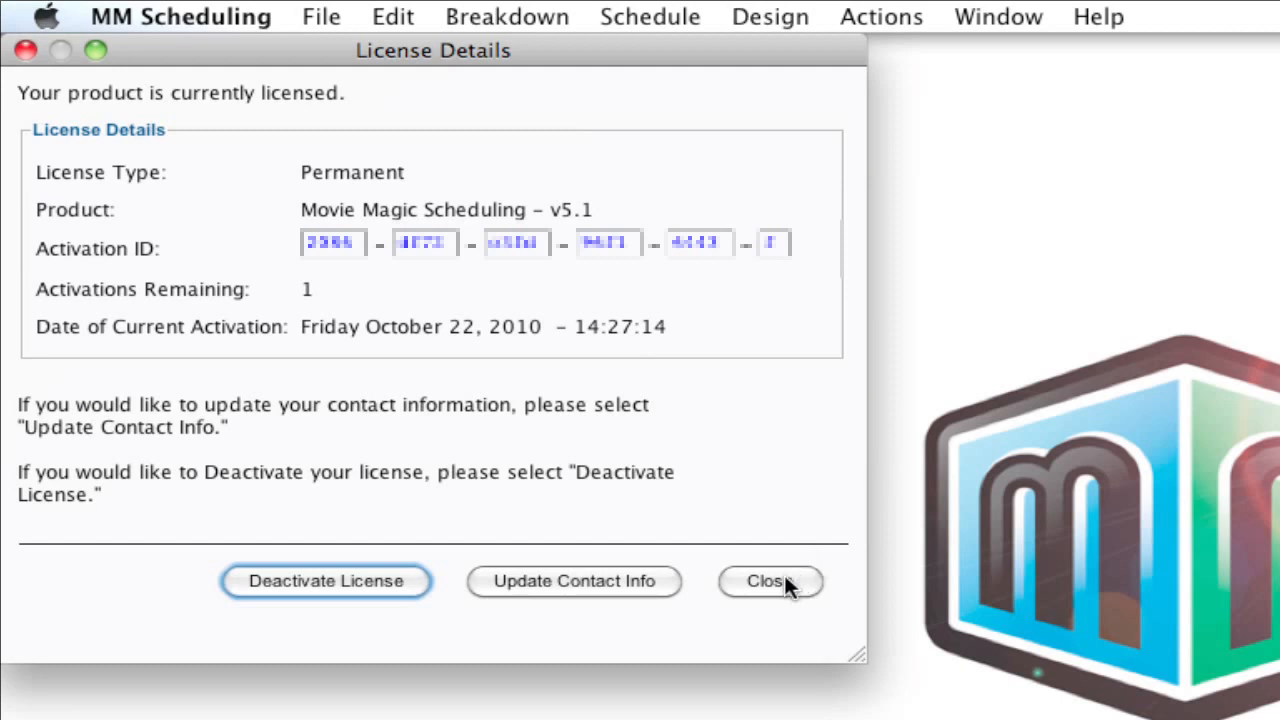
Close License Details and load Wonderful Life Demo V5.msd from the Examples folder.
left_click(770, 581)
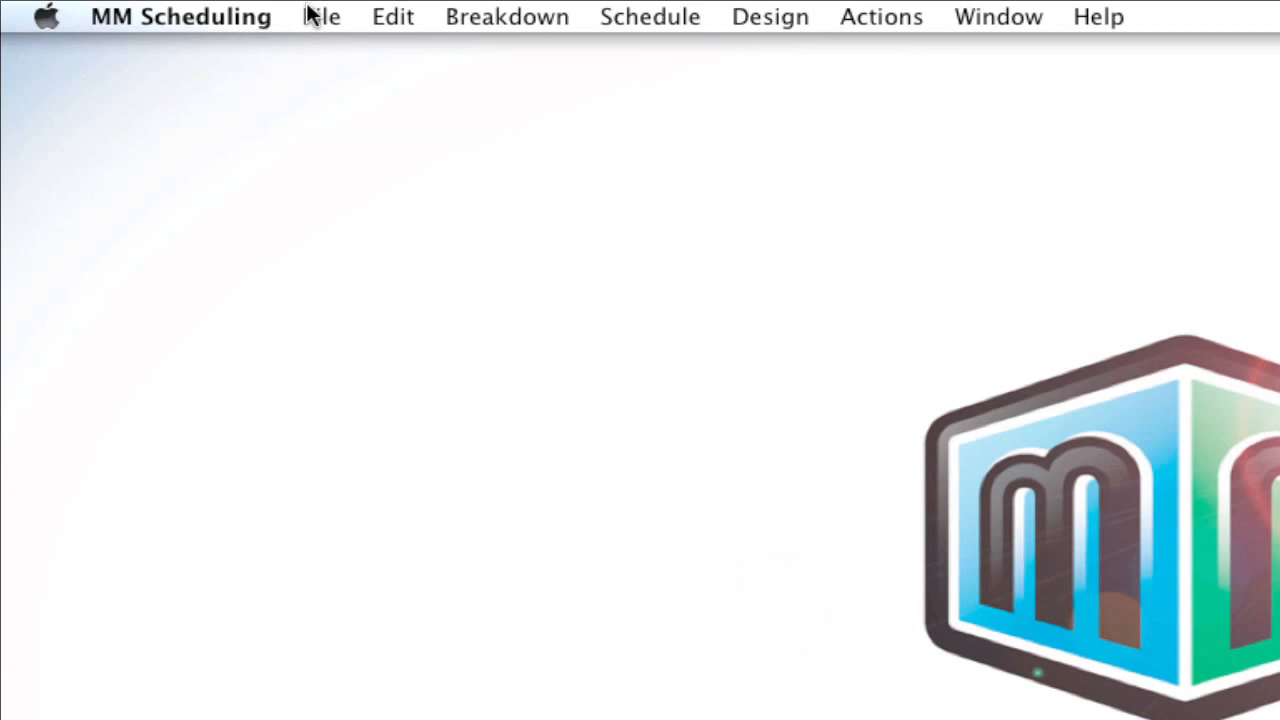
left_click(322, 17)
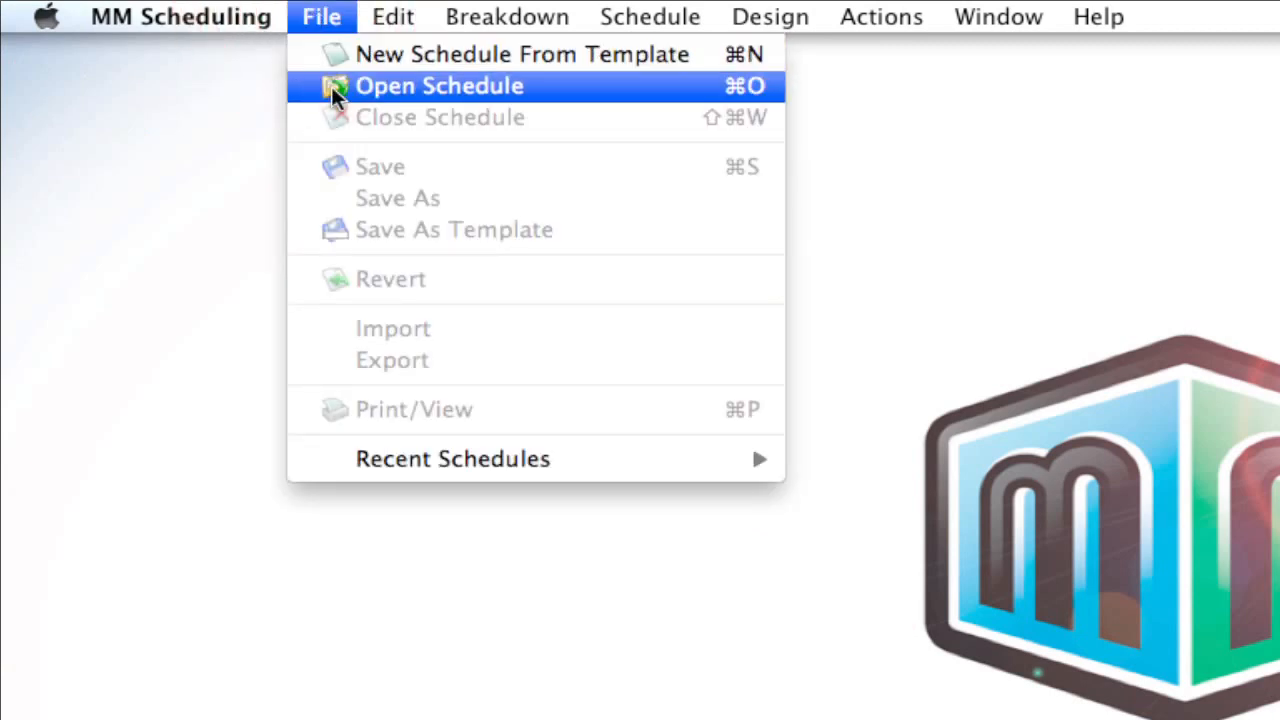
left_click(437, 86)
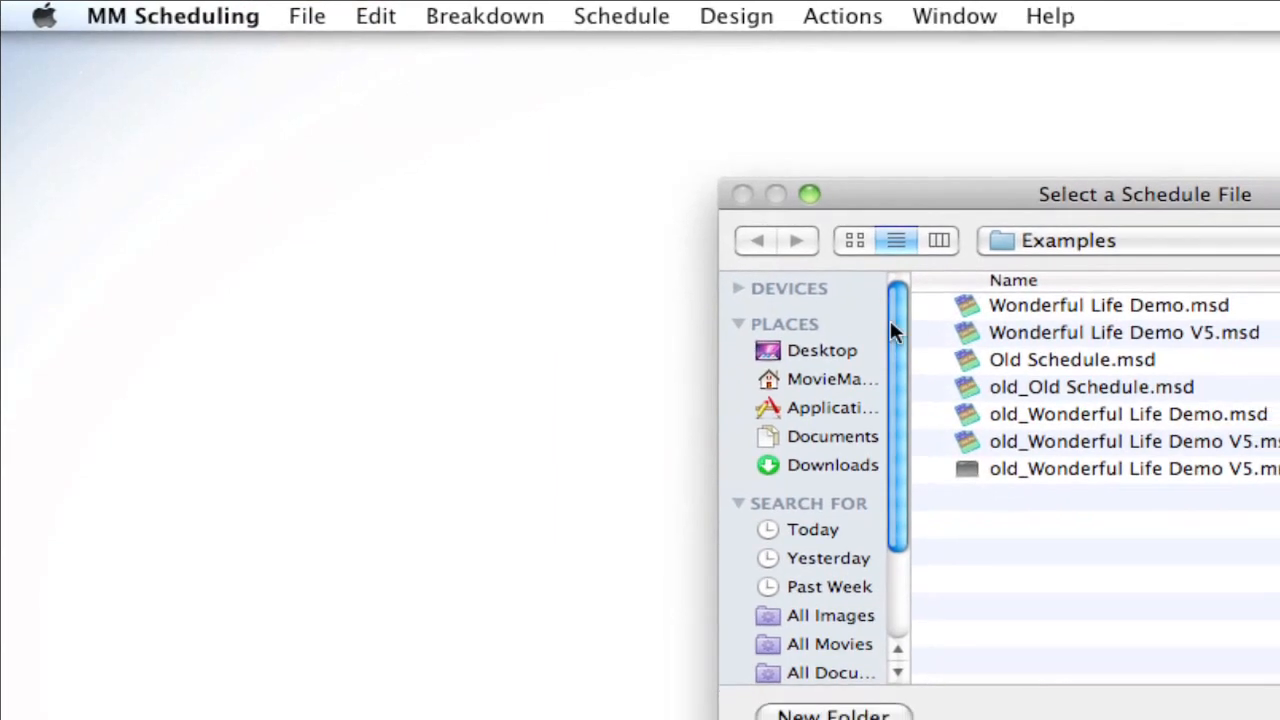
double_click(1124, 332)
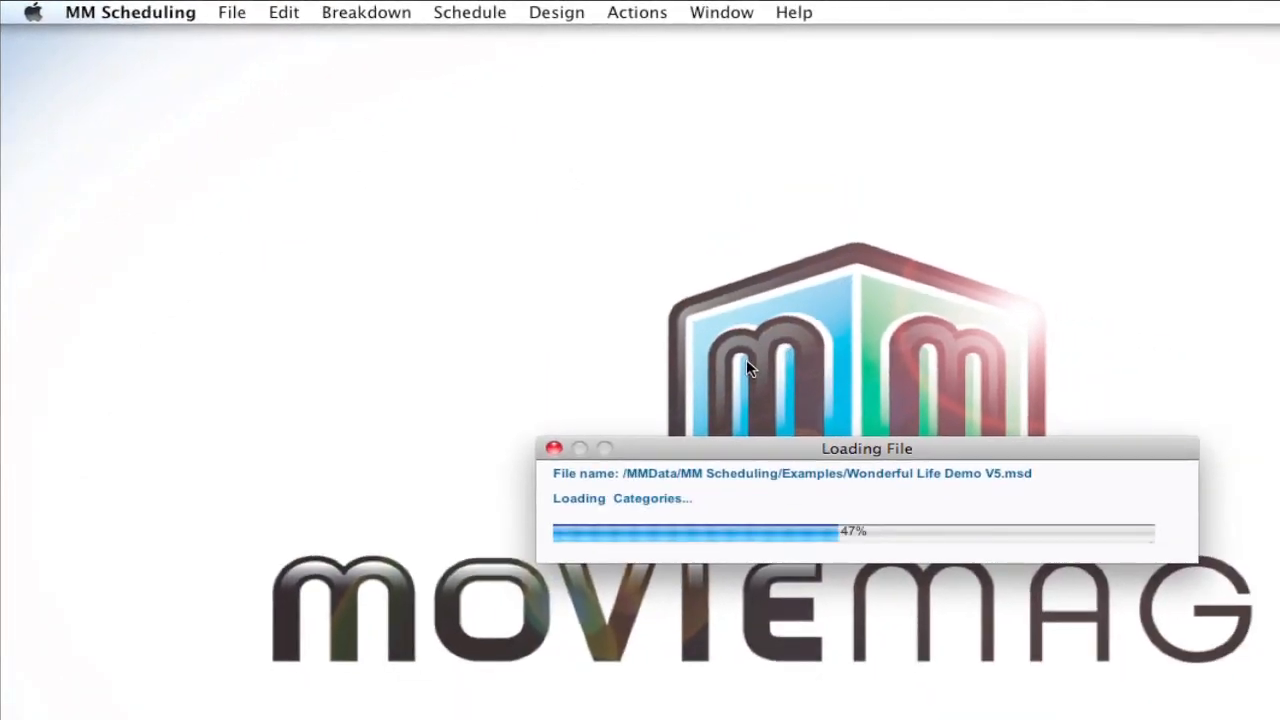